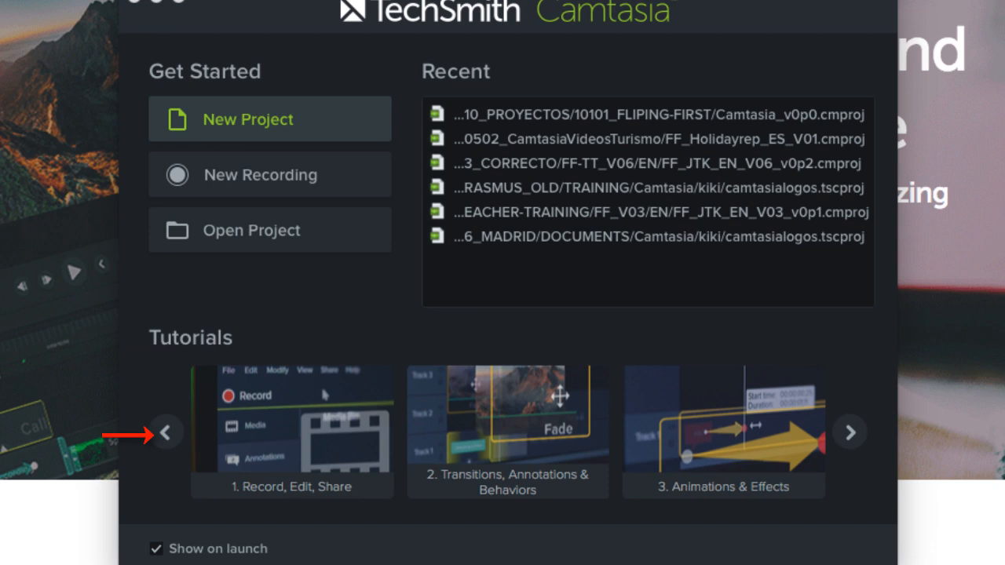
- Start a new blank project from the Camtasia welcome screen
{"action": "left_click", "coordinate": [270, 120]}
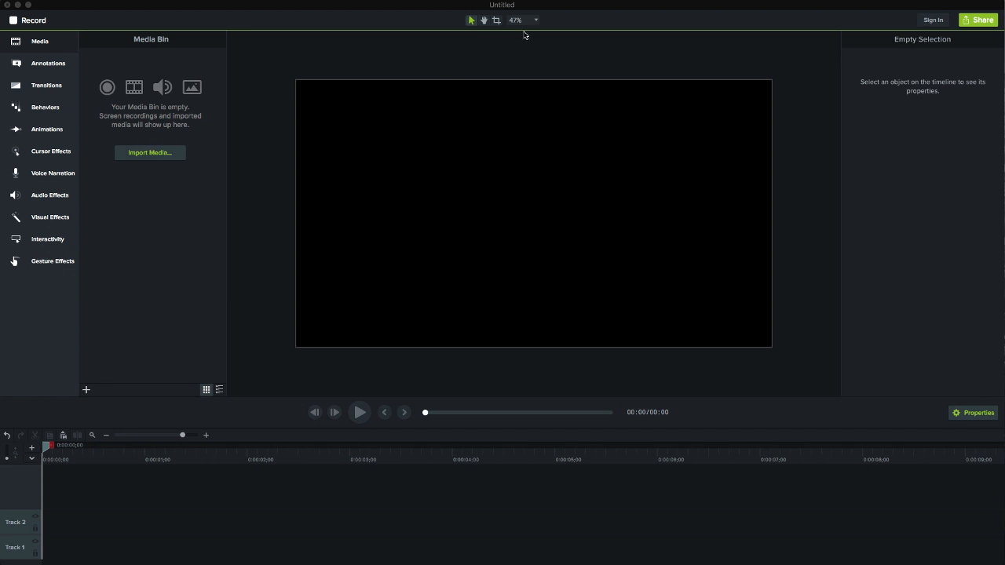
- Set the project to 720p HD (1280x720) dimensions with a white canvas colour in Project Settings
{"action": "left_click", "coordinate": [535, 19]}
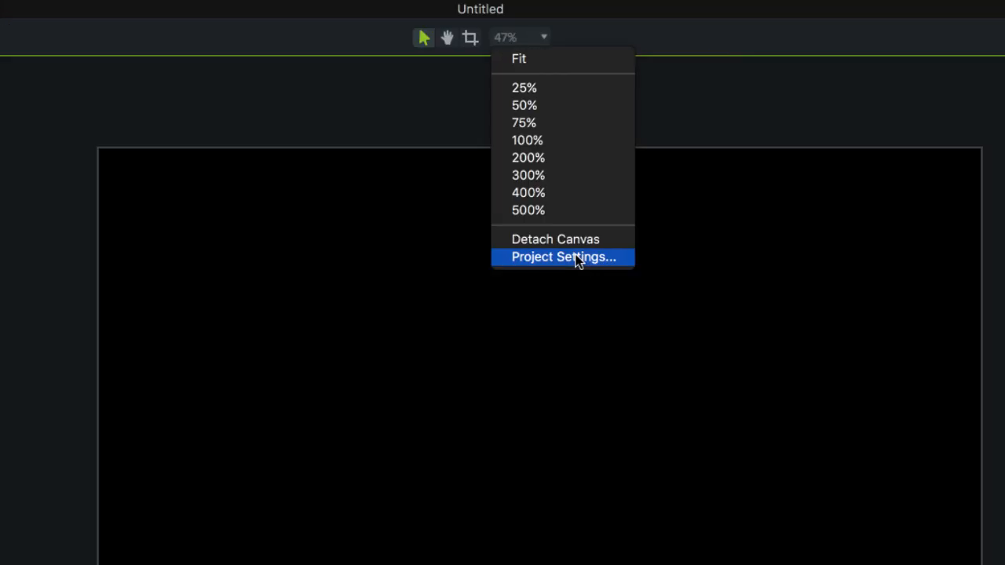
{"action": "left_click", "coordinate": [562, 257]}
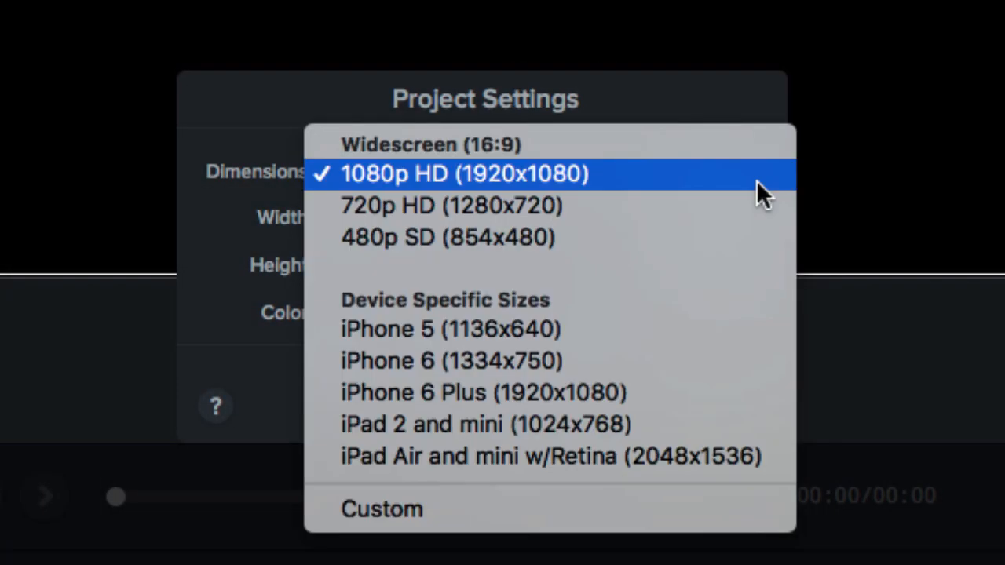
{"action": "left_click", "coordinate": [448, 205]}
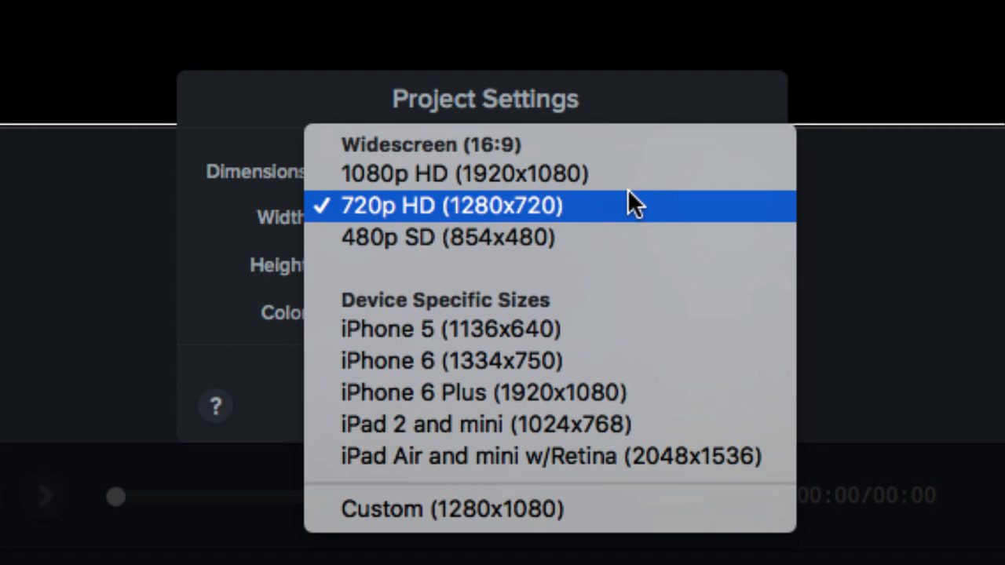
{"action": "mouse_move", "coordinate": [487, 219]}
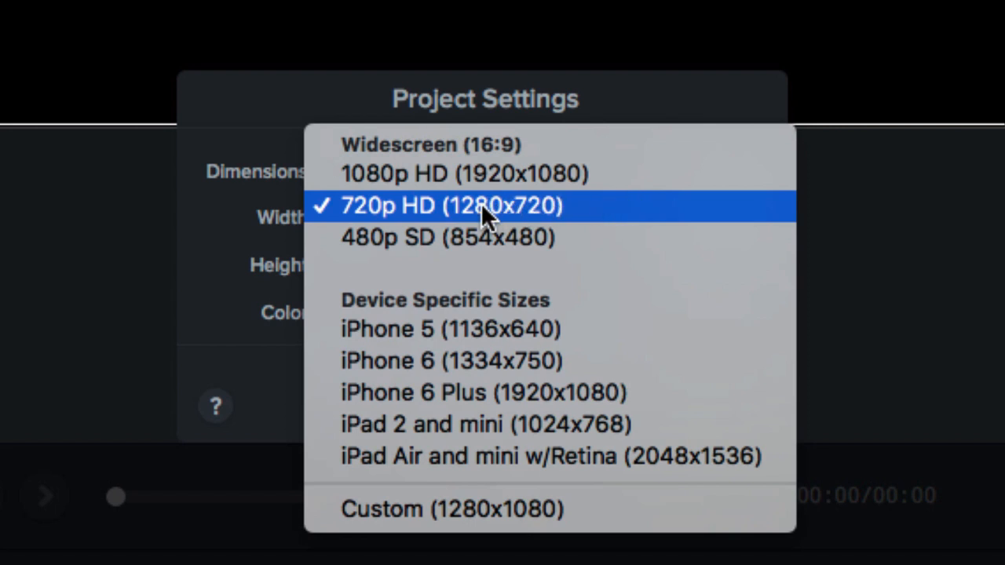
{"action": "left_click", "coordinate": [449, 205]}
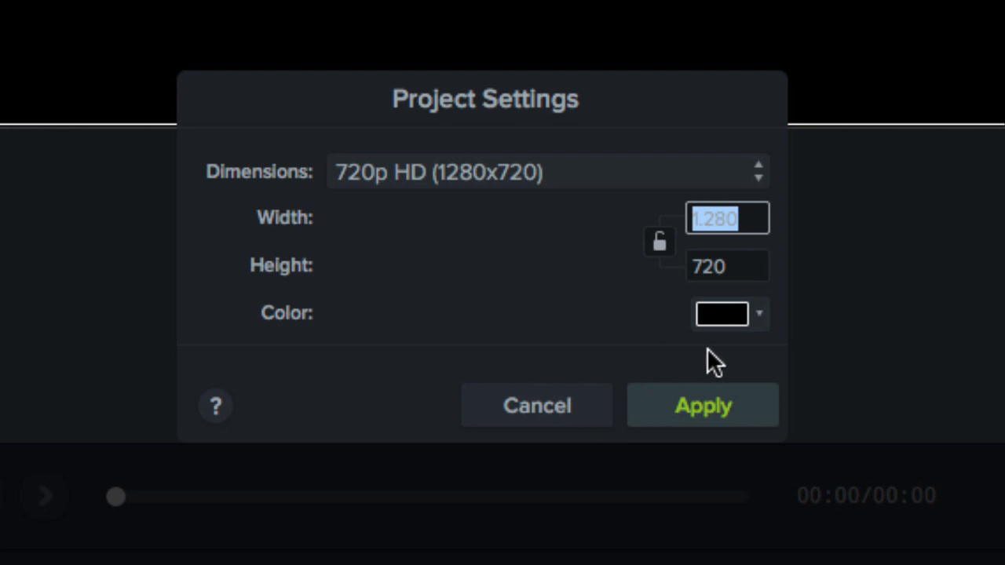
{"action": "mouse_move", "coordinate": [761, 325]}
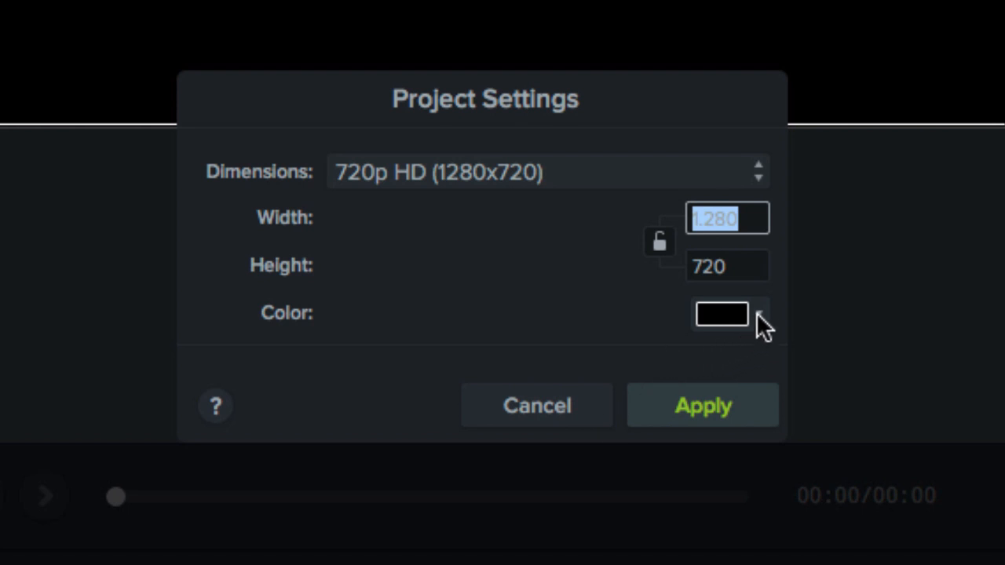
{"action": "left_click", "coordinate": [719, 314]}
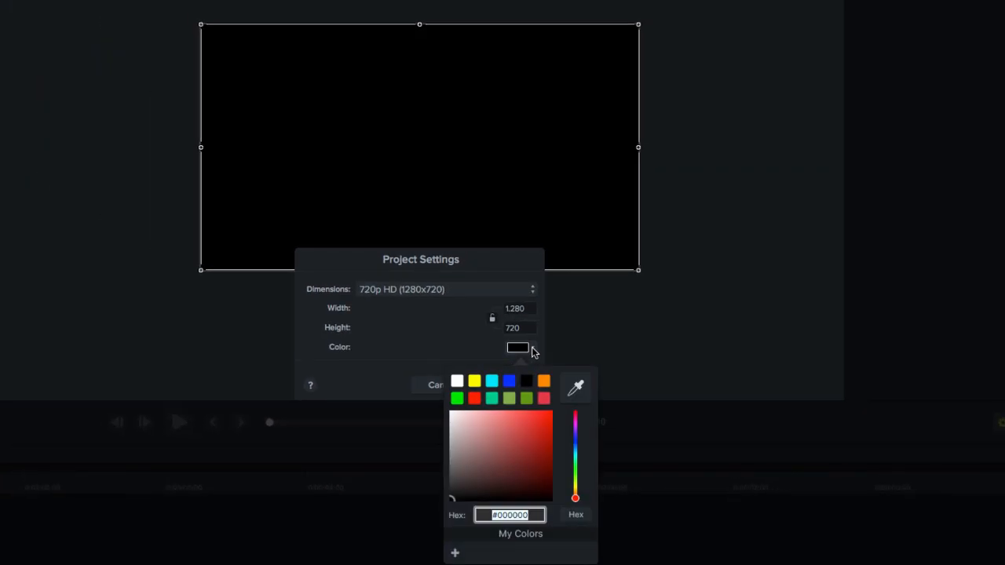
{"action": "left_click", "coordinate": [457, 382]}
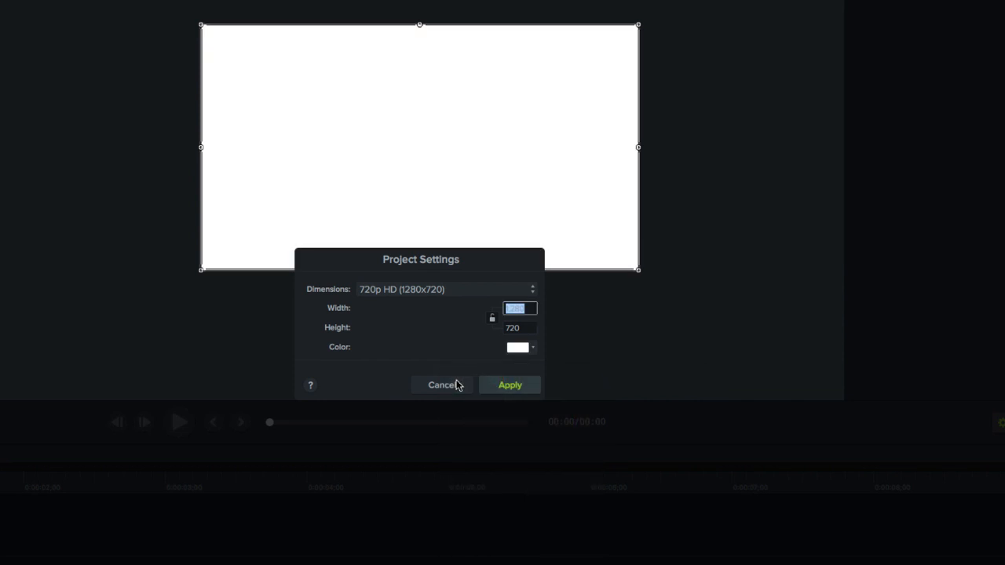
{"action": "left_click", "coordinate": [518, 347]}
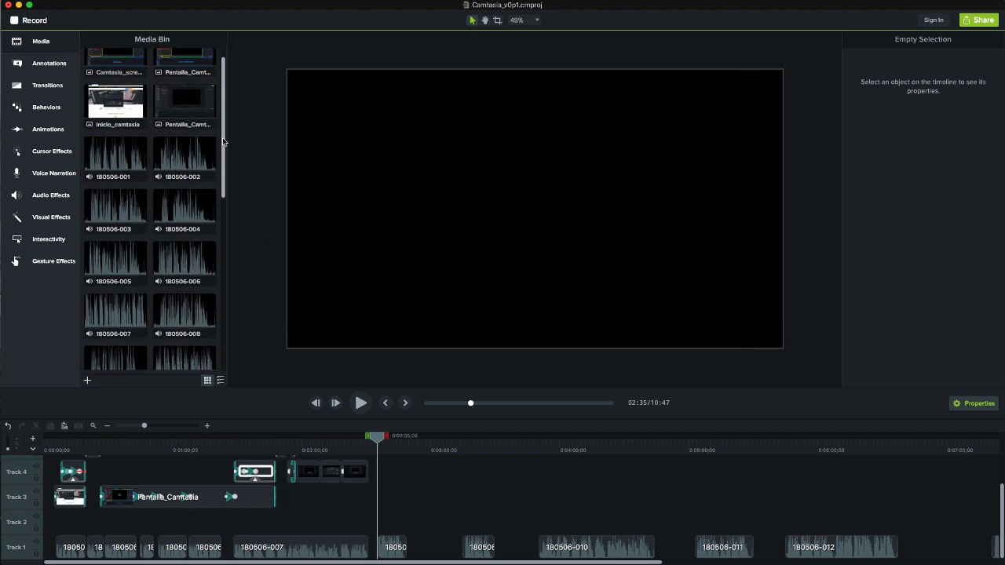
- Scale the Pantalla_Camtasia screen image to about 69% and make it partly transparent
{"action": "scroll", "scroll_direction": "down", "scroll_amount": 3}
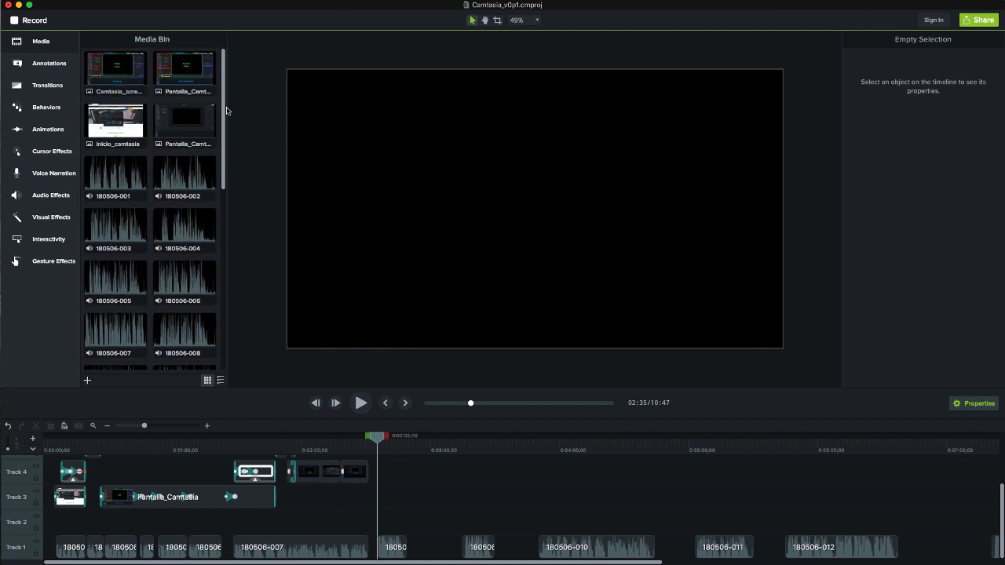
{"action": "left_click", "coordinate": [183, 67]}
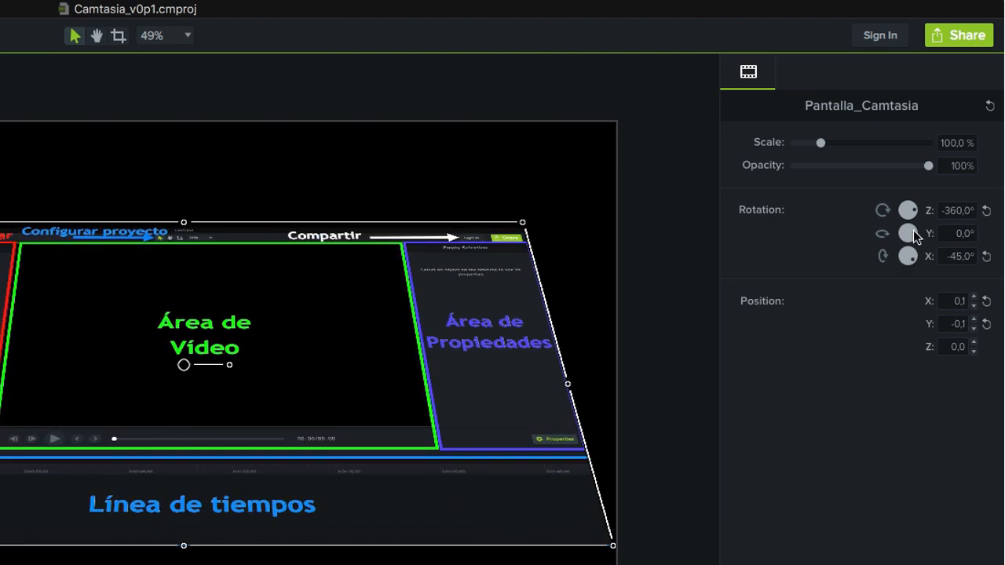
{"action": "mouse_move", "coordinate": [910, 220]}
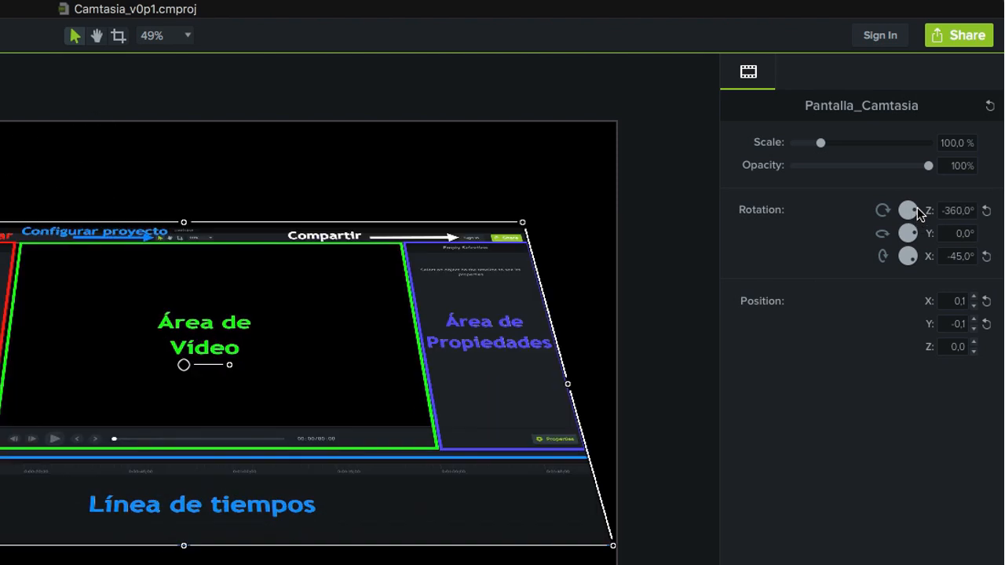
{"action": "mouse_move", "coordinate": [822, 147]}
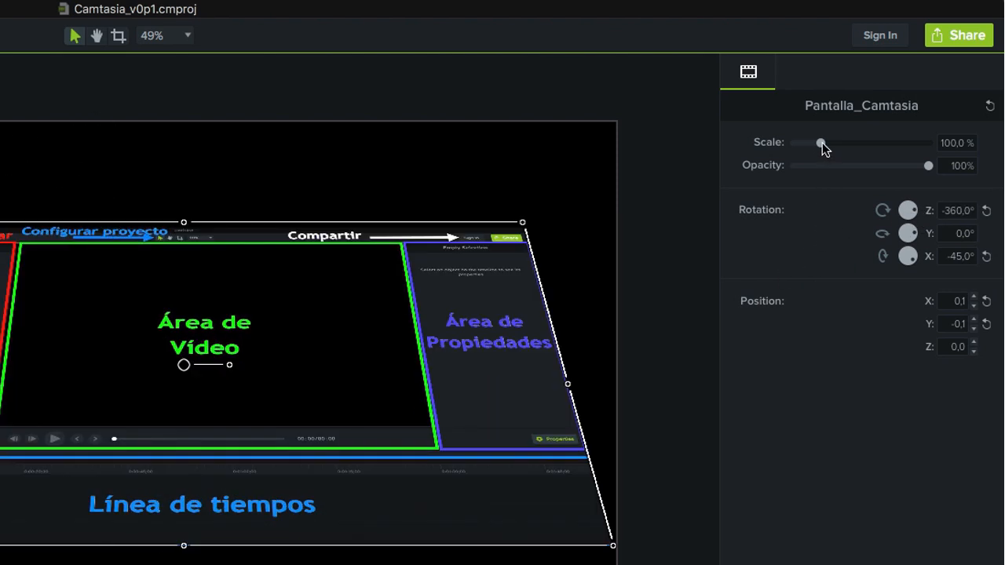
{"action": "left_click_drag", "start_coordinate": [819, 141], "coordinate": [812, 141]}
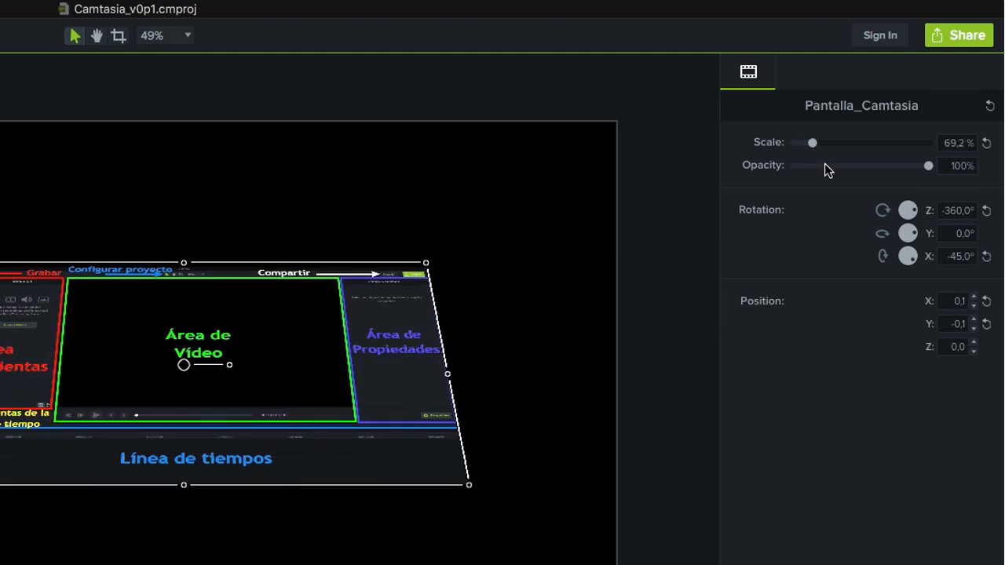
{"action": "left_click_drag", "start_coordinate": [929, 167], "coordinate": [822, 166]}
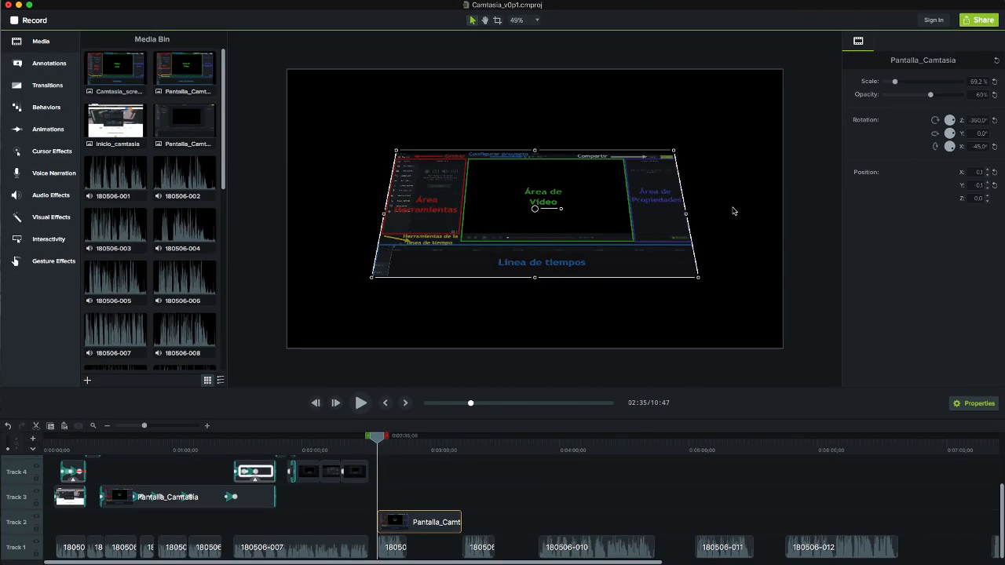
{"action": "left_click", "coordinate": [49, 62]}
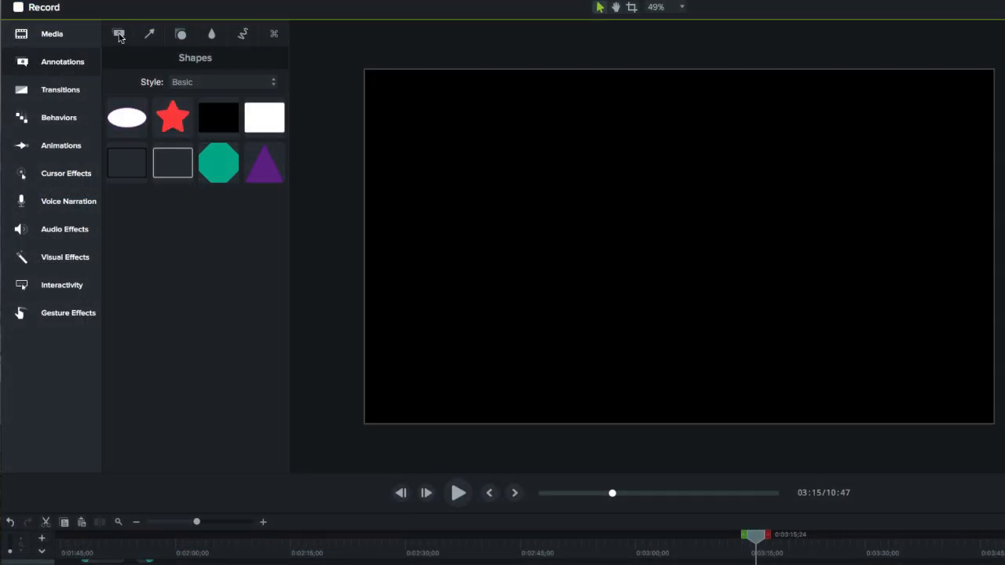
- Place a white text callout on the canvas and replace its placeholder text with Hijk
{"action": "left_click", "coordinate": [119, 35]}
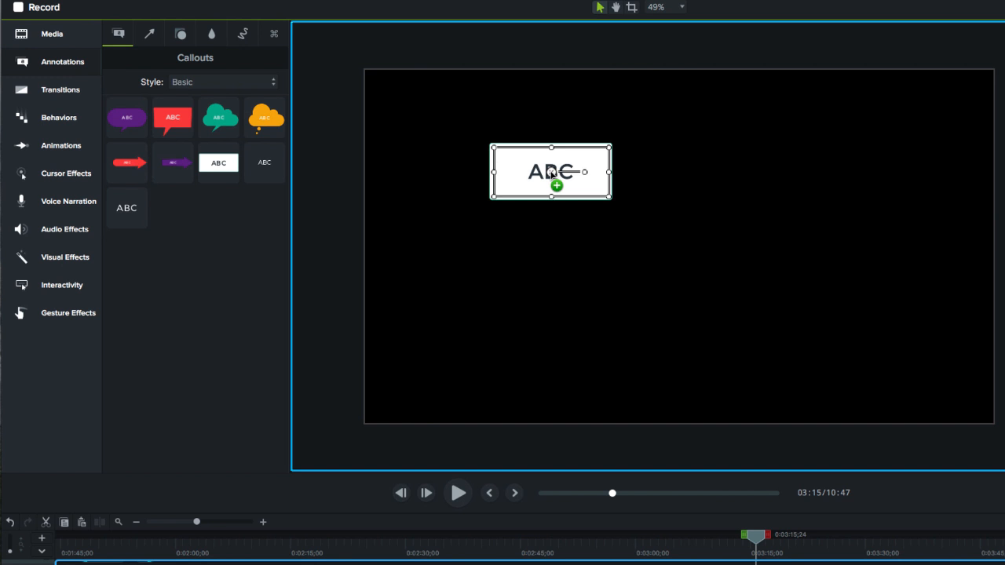
{"action": "double_click", "coordinate": [549, 171]}
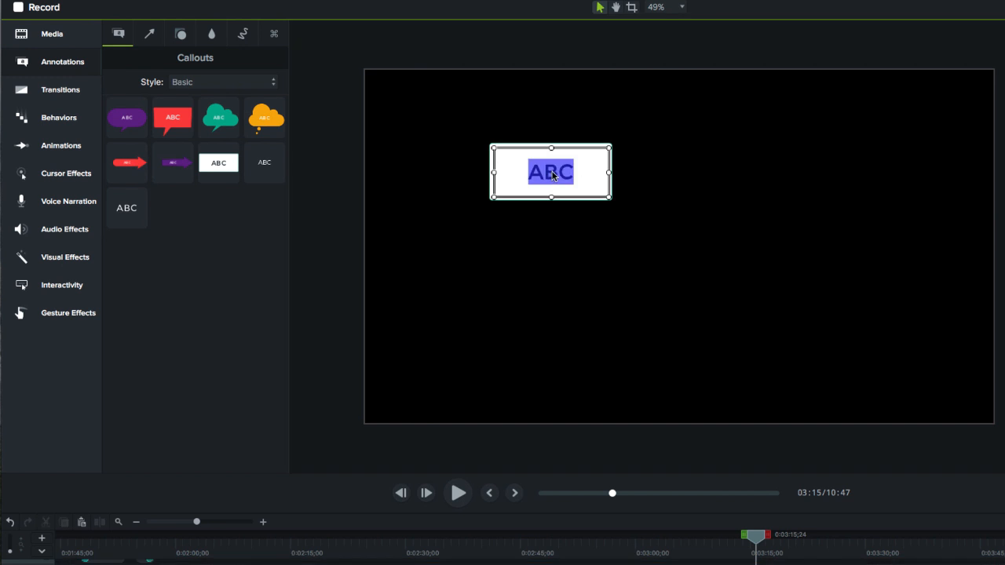
{"action": "type", "text": "H"}
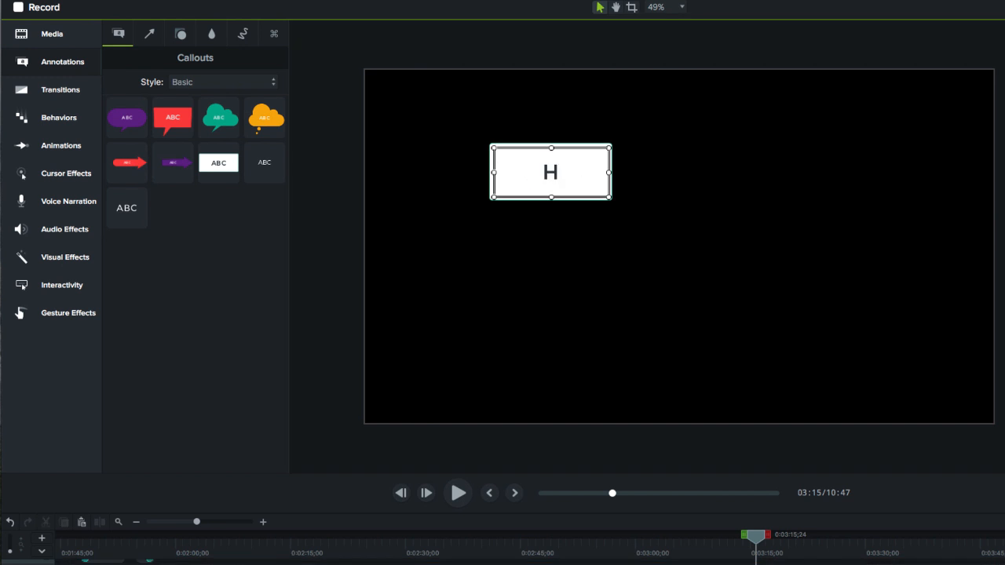
{"action": "type", "text": "ijk"}
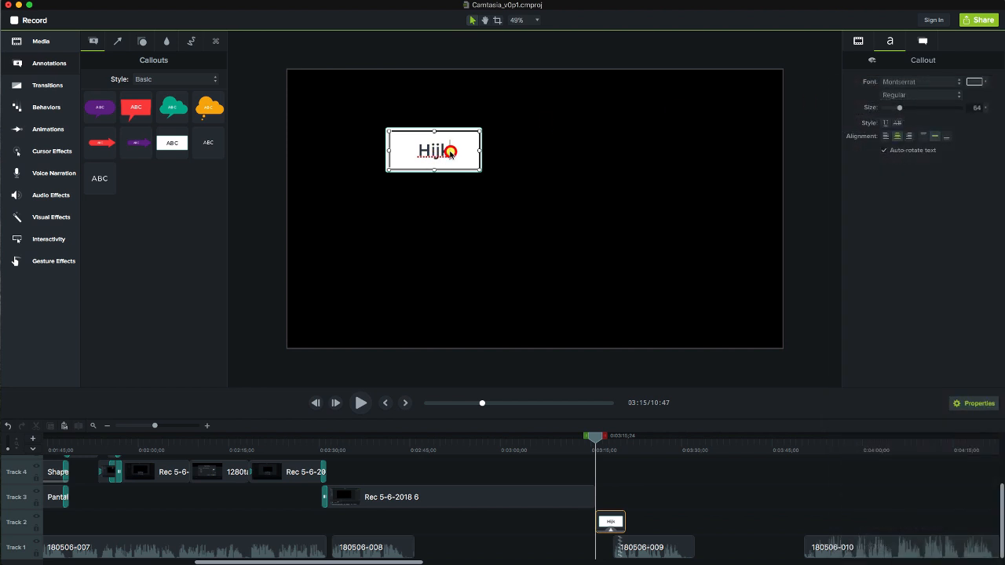
- Set the callout text to the Al Nile font in red
{"action": "left_click", "coordinate": [918, 81]}
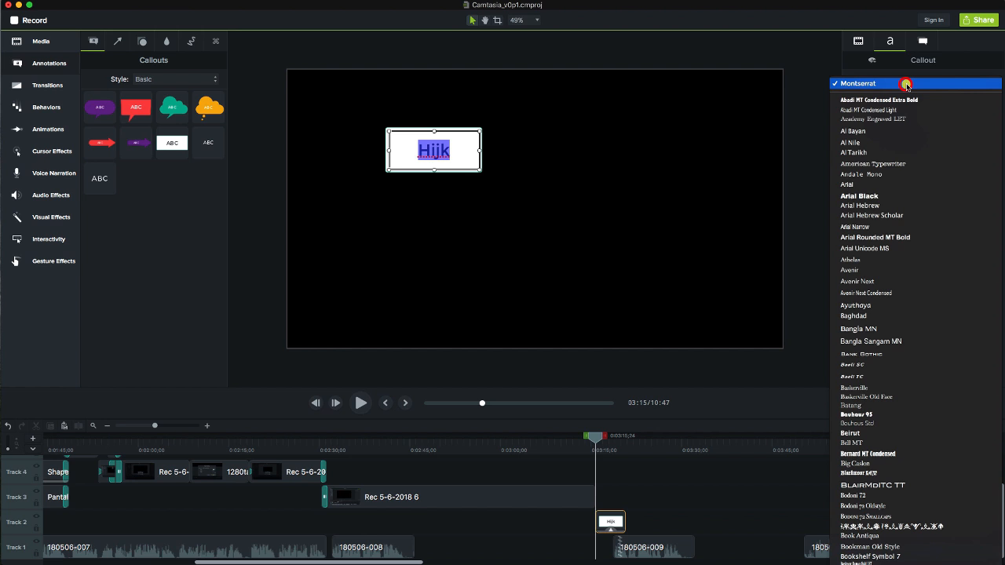
{"action": "left_click", "coordinate": [851, 141]}
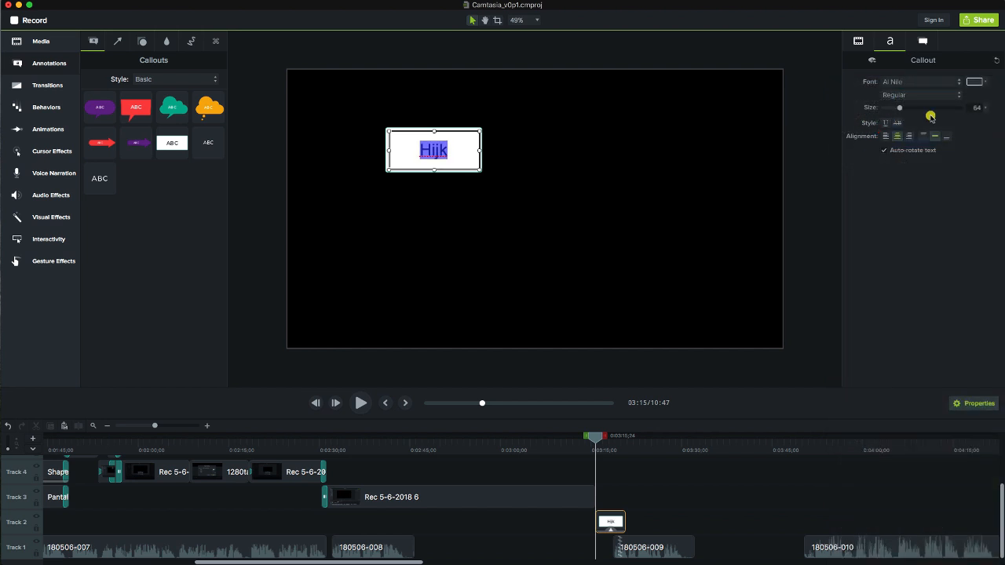
{"action": "left_click", "coordinate": [973, 82]}
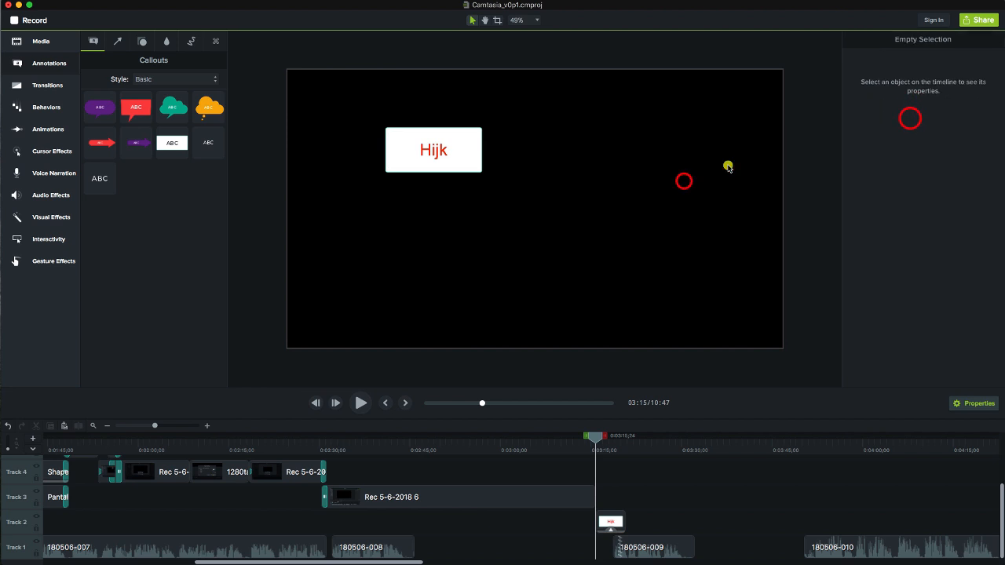
{"action": "left_click", "coordinate": [433, 150]}
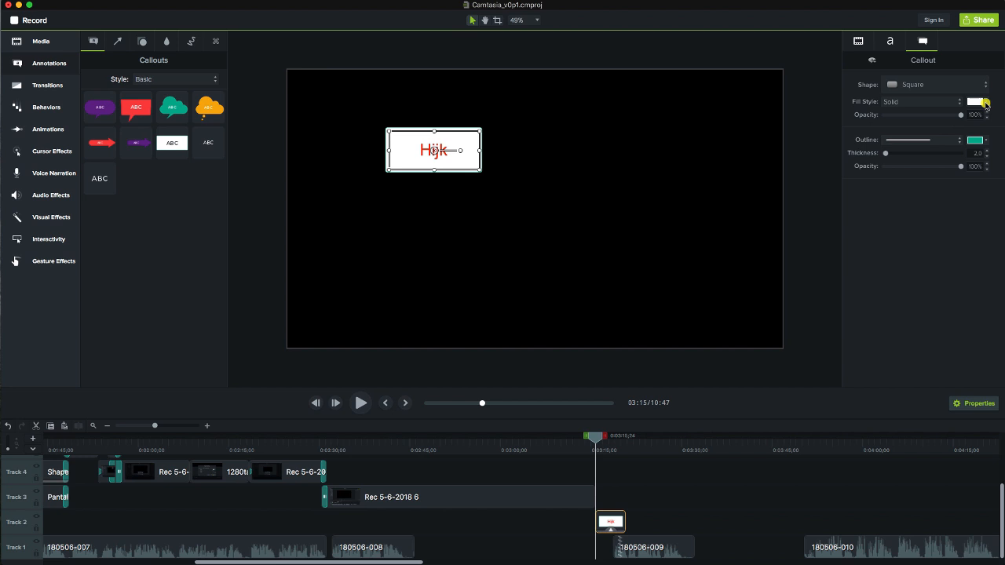
- Give the callout a cyan fill at about 44% opacity and a white outline
{"action": "left_click", "coordinate": [976, 101]}
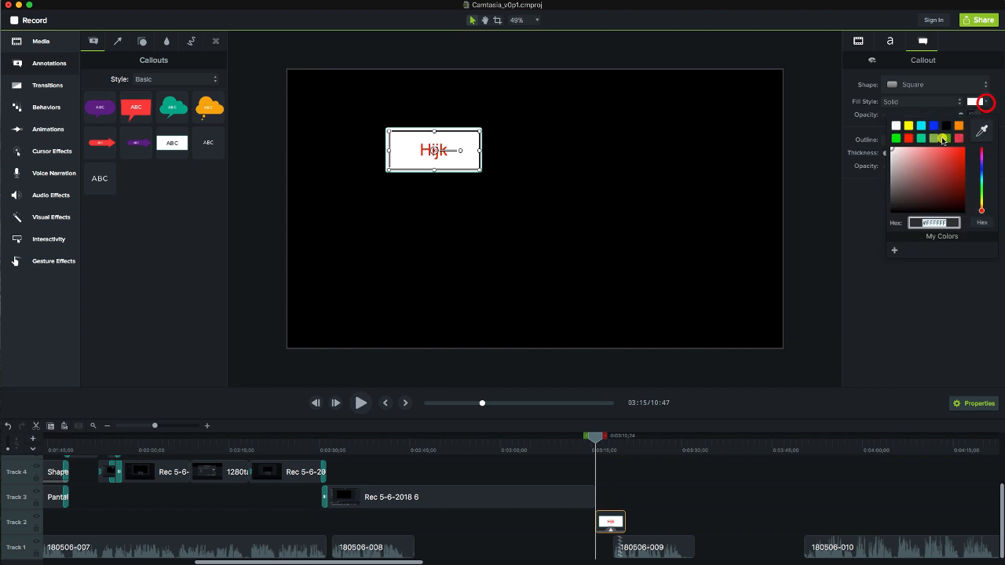
{"action": "left_click", "coordinate": [920, 138]}
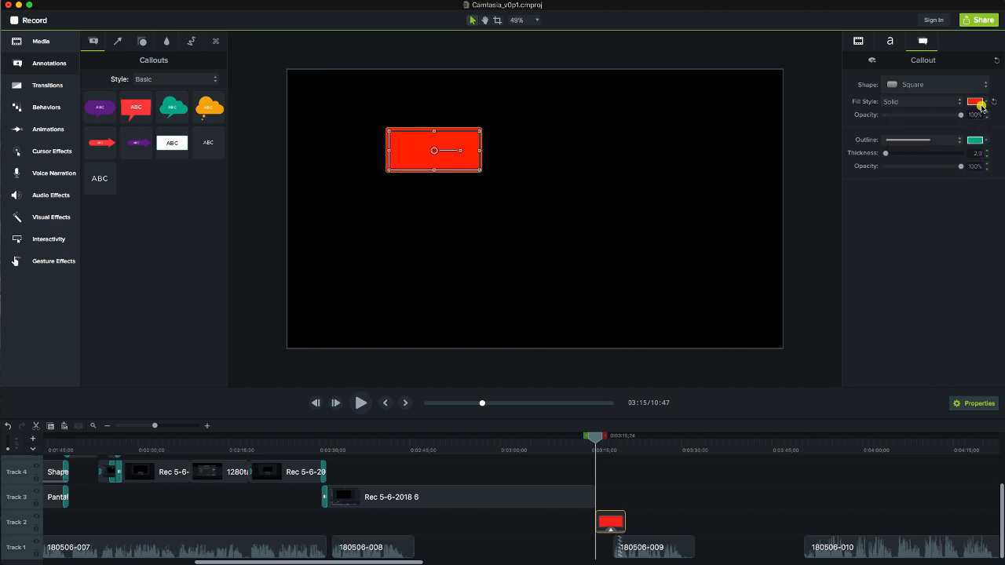
{"action": "left_click", "coordinate": [974, 100]}
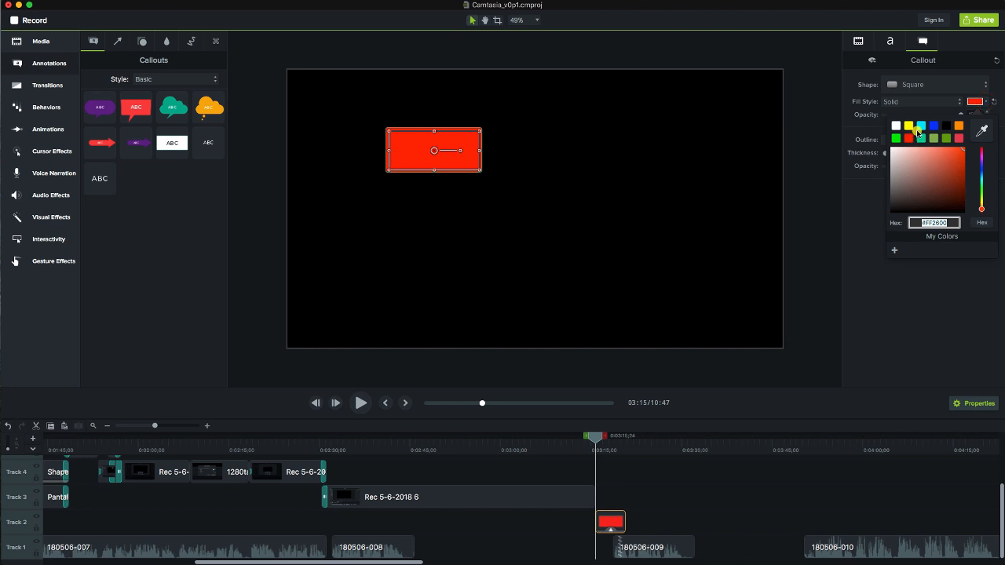
{"action": "left_click", "coordinate": [922, 126]}
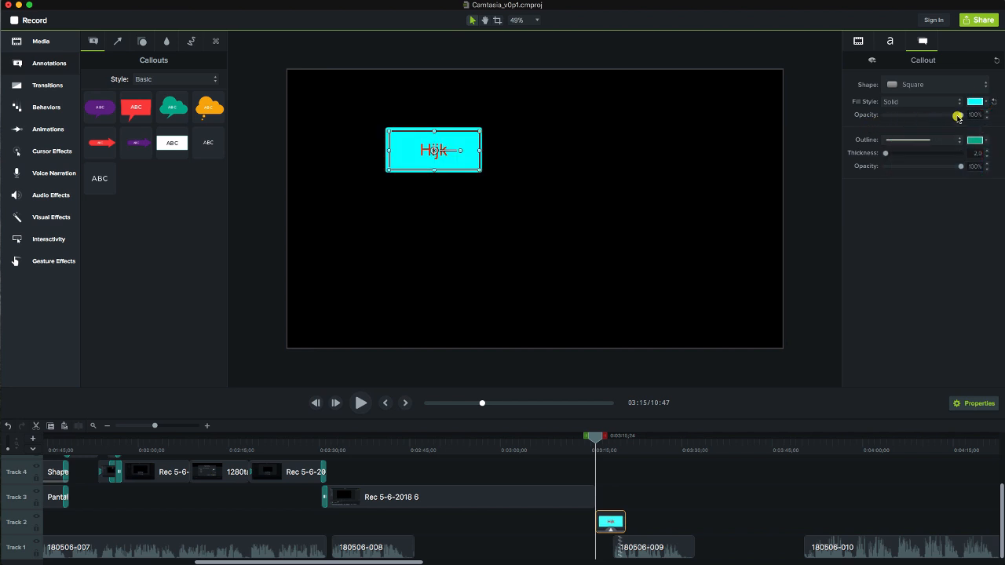
{"action": "left_click_drag", "start_coordinate": [957, 115], "coordinate": [904, 115]}
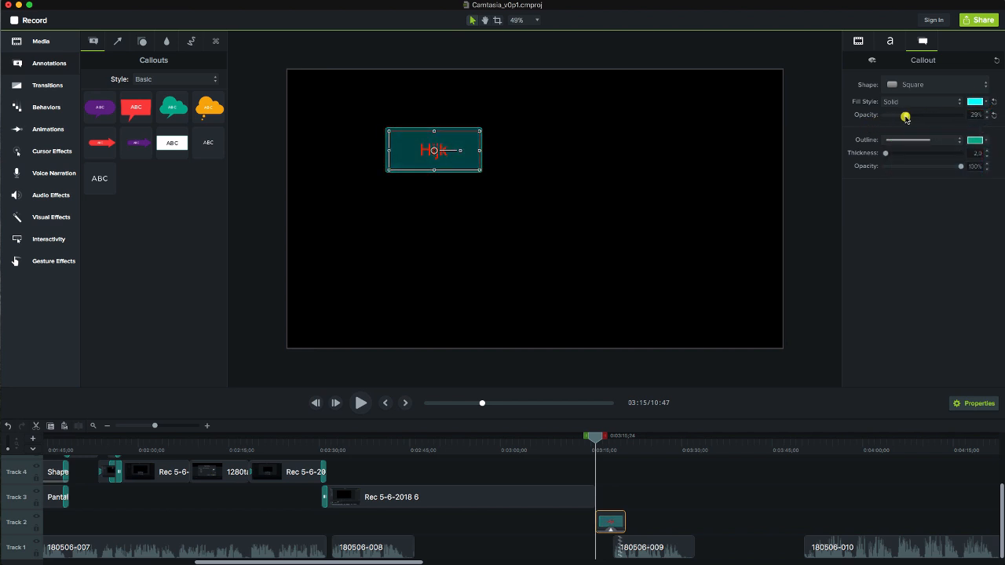
{"action": "left_click_drag", "start_coordinate": [904, 116], "coordinate": [911, 116]}
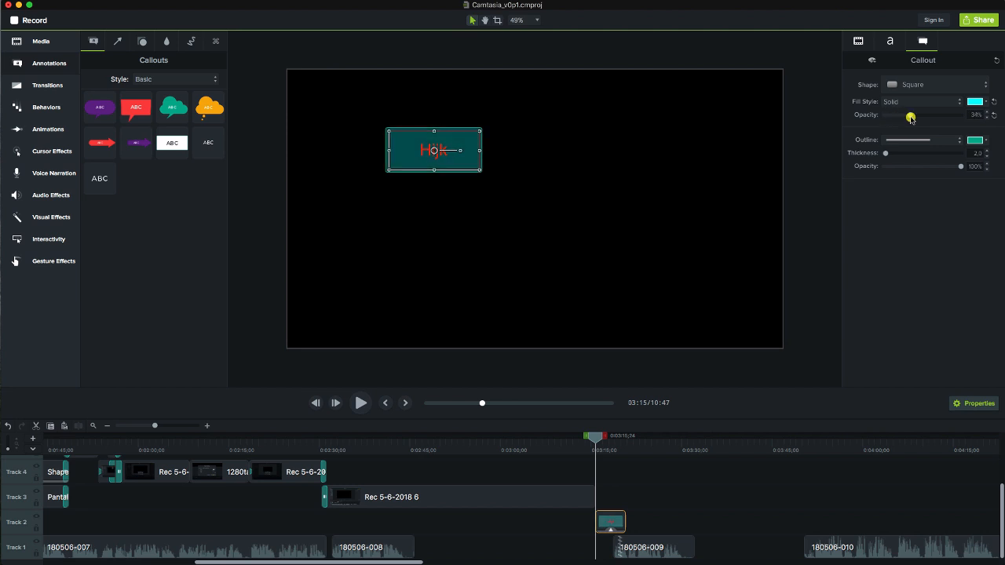
{"action": "left_click", "coordinate": [977, 139]}
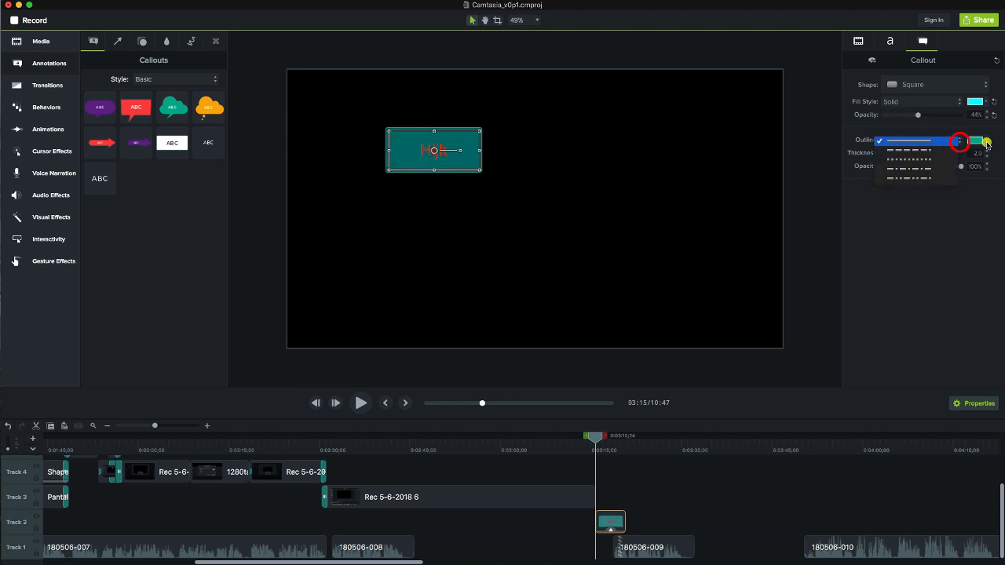
{"action": "left_click", "coordinate": [973, 141]}
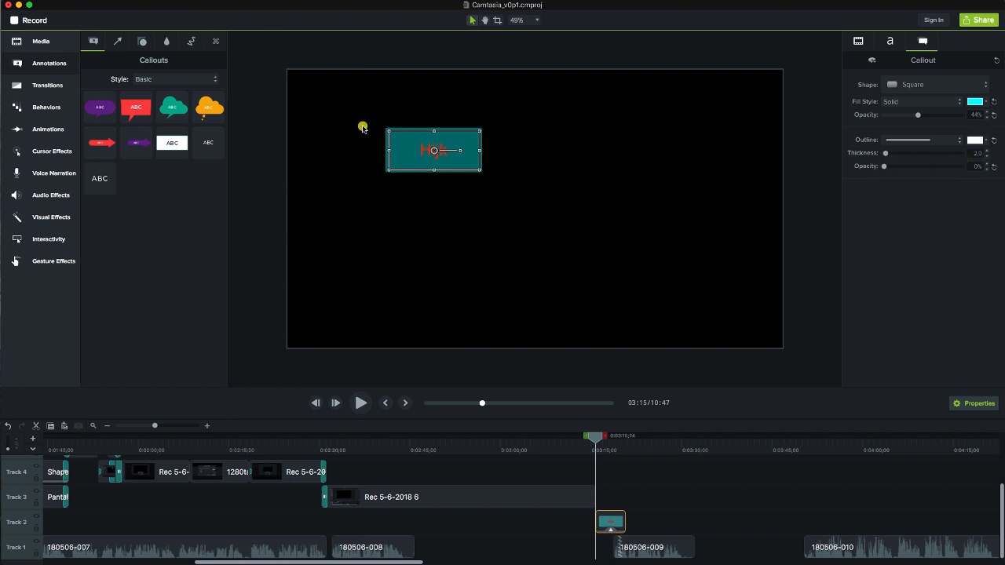
- Place a teal arrow below the callout and enlarge it to point up and to the right
{"action": "left_click", "coordinate": [116, 41]}
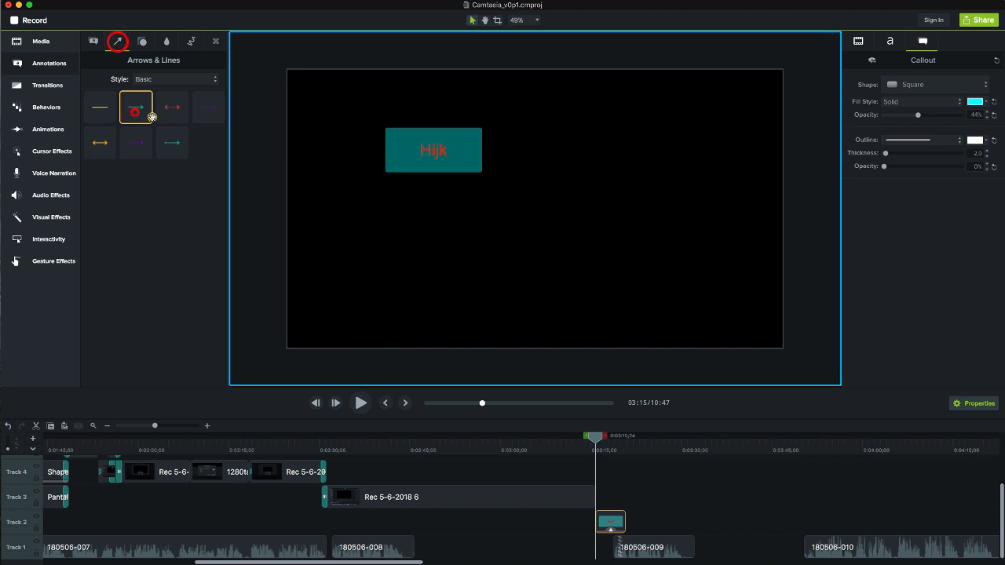
{"action": "left_click_drag", "start_coordinate": [499, 255], "coordinate": [593, 256]}
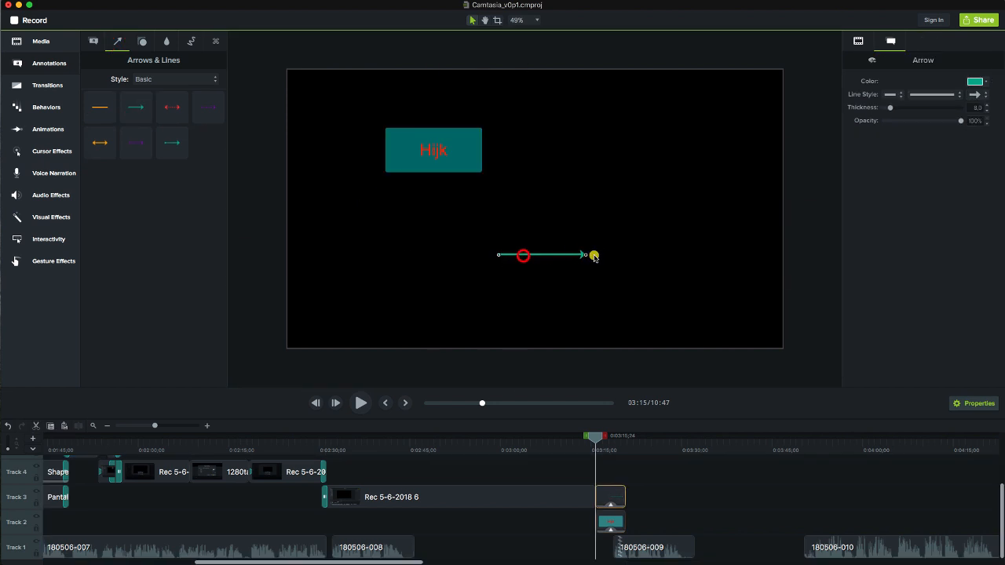
{"action": "left_click_drag", "start_coordinate": [593, 254], "coordinate": [621, 198]}
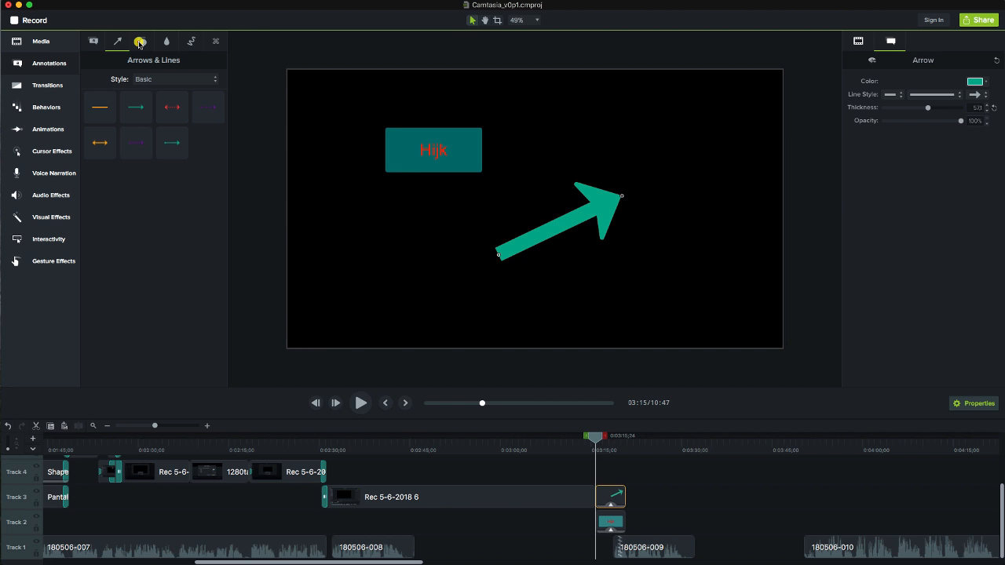
{"action": "left_click", "coordinate": [141, 41]}
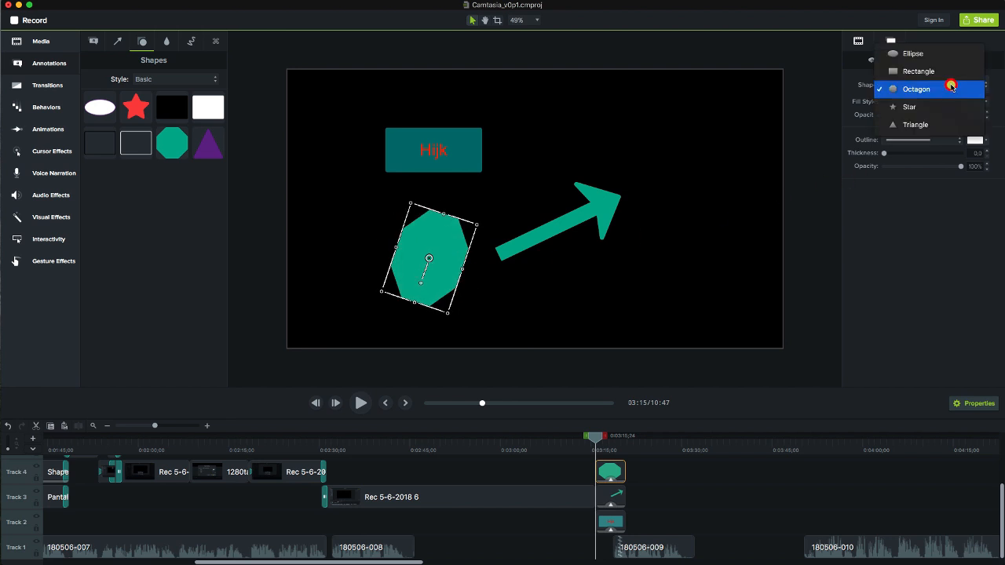
- Change the added shape's type, trying a star then switching to another shape
{"action": "left_click", "coordinate": [907, 107]}
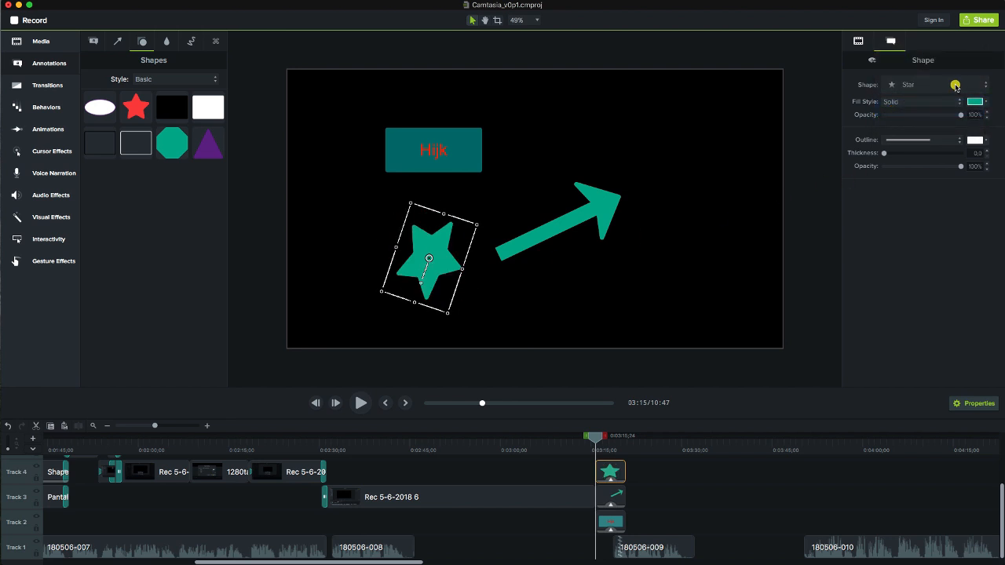
{"action": "left_click", "coordinate": [956, 85]}
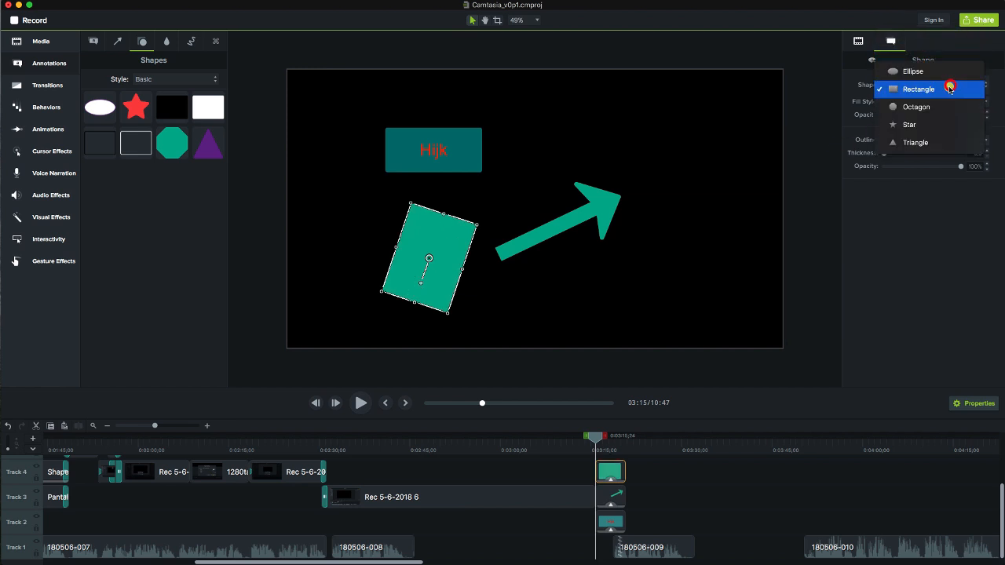
{"action": "left_click", "coordinate": [912, 73]}
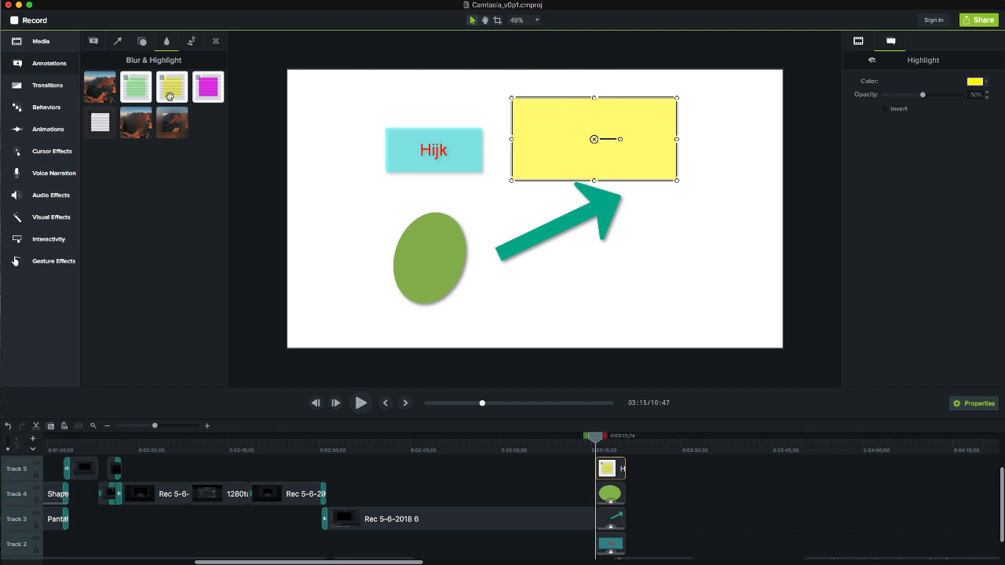
- Add a scribbled sketch-motion arrow from the Sketch Motion annotations to the scene
{"action": "left_click", "coordinate": [191, 41]}
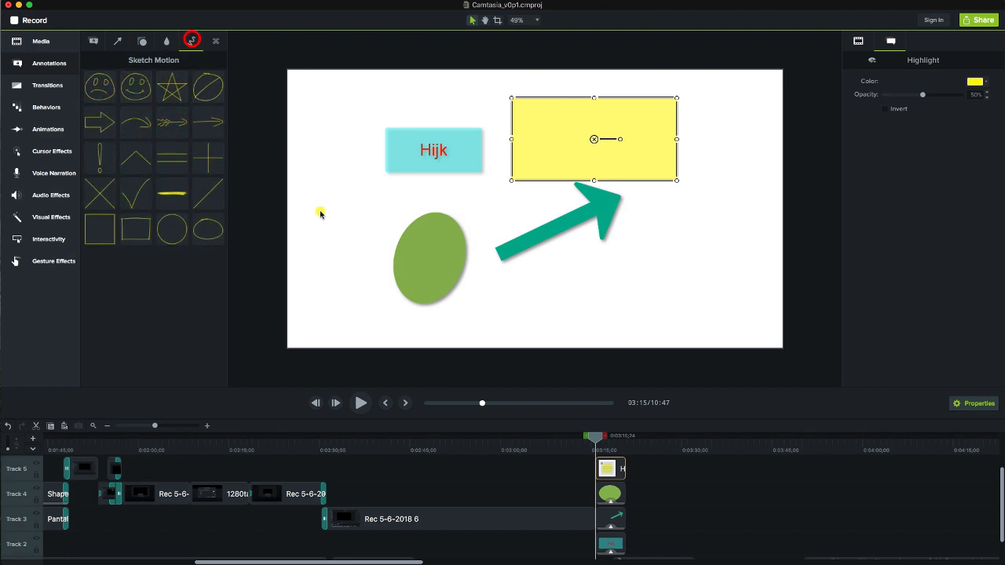
{"action": "left_click", "coordinate": [135, 123]}
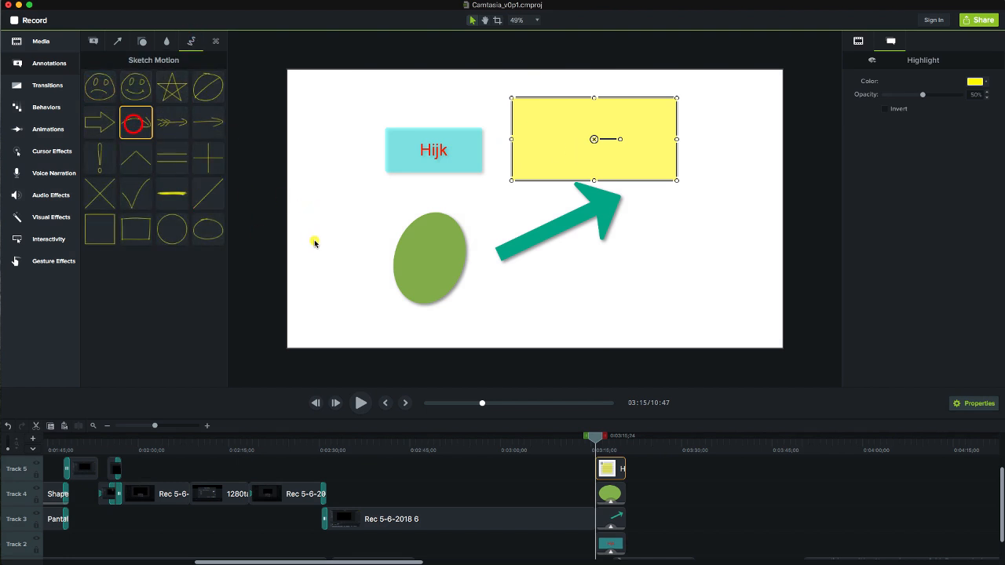
{"action": "left_click", "coordinate": [314, 242]}
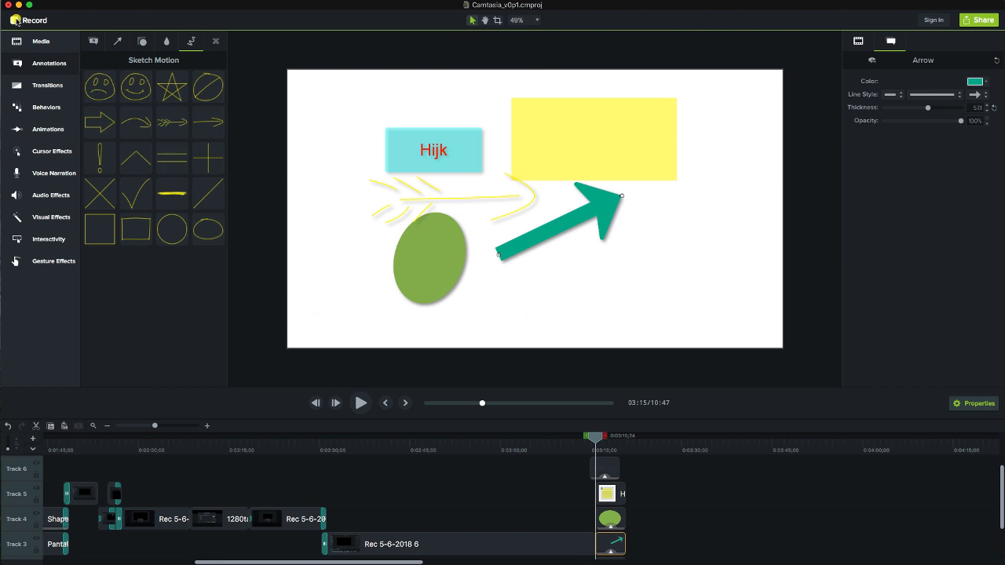
{"action": "mouse_move", "coordinate": [15, 19]}
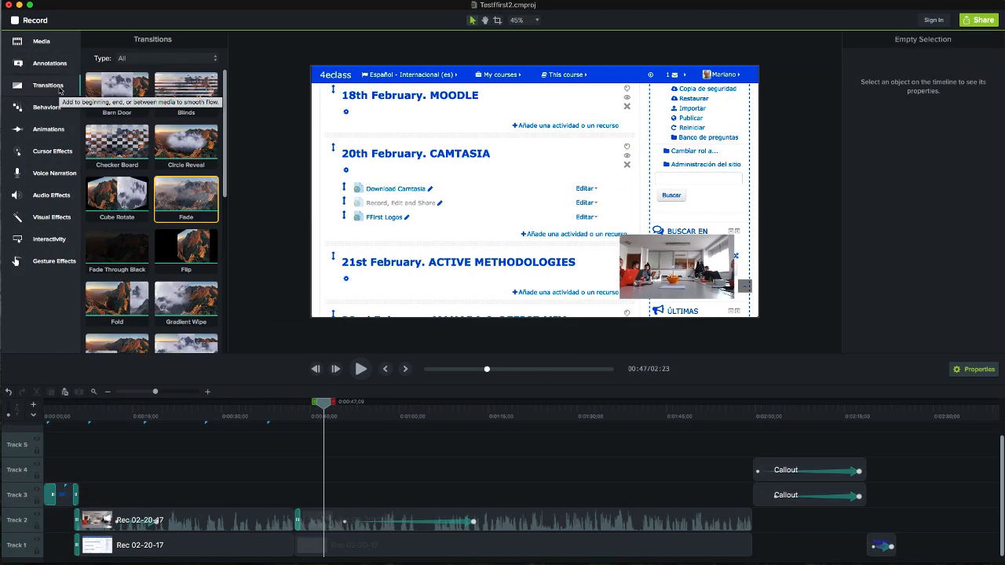
{"action": "mouse_move", "coordinate": [116, 143]}
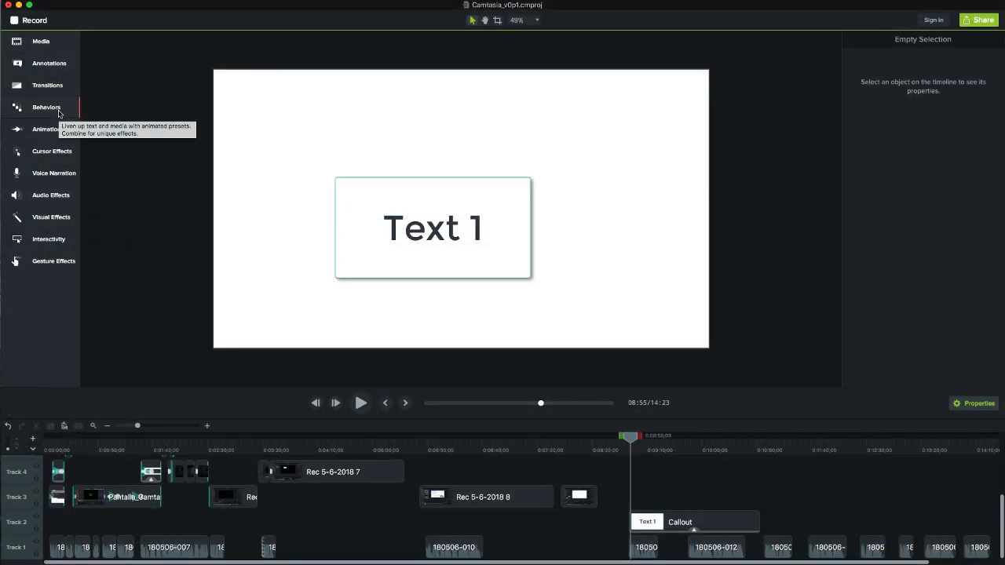
- Apply the Jump & Fall behavior to the Text 1 callout and review its In, During and Out settings
{"action": "left_click", "coordinate": [47, 106]}
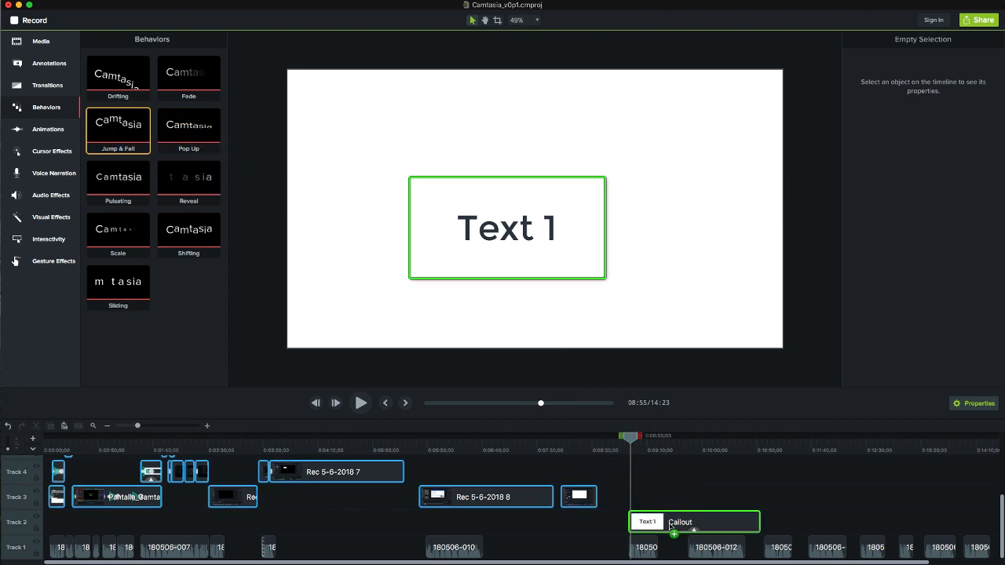
{"action": "left_click_drag", "start_coordinate": [118, 128], "coordinate": [694, 521]}
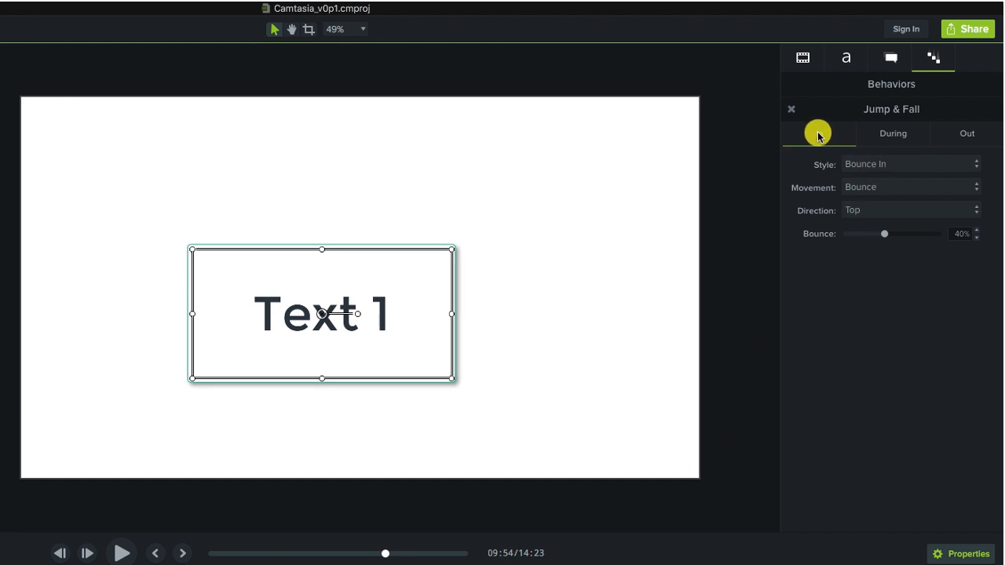
{"action": "left_click", "coordinate": [892, 132]}
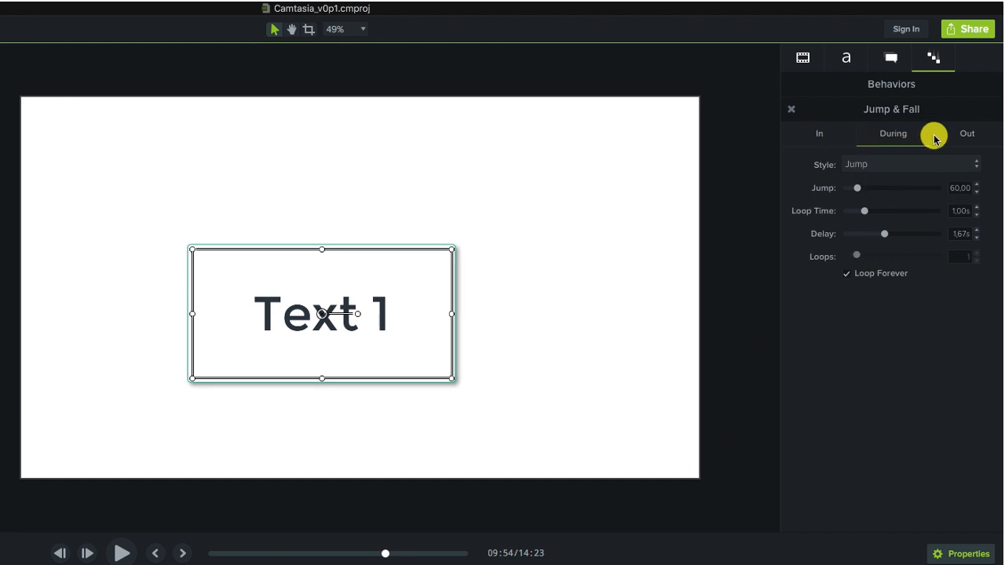
{"action": "left_click", "coordinate": [965, 133]}
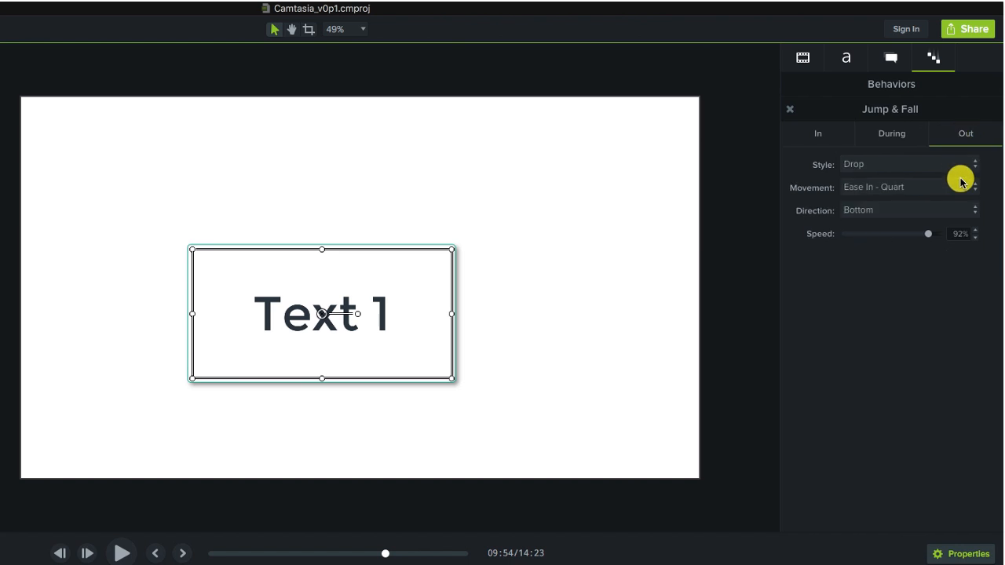
{"action": "mouse_move", "coordinate": [967, 210]}
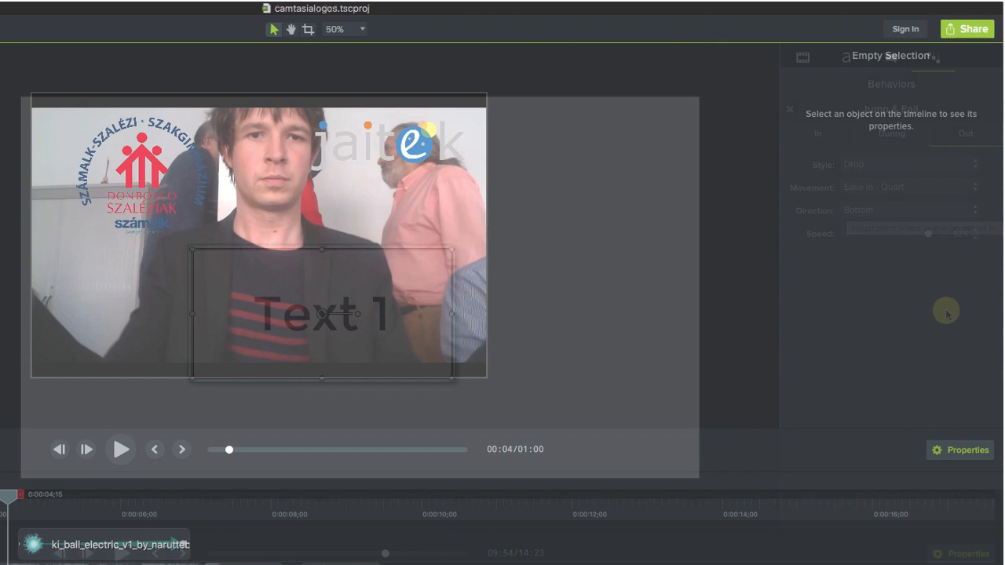
- Resize the electric ball effect, move it right over the webcam video and adjust its rotation
{"action": "left_click", "coordinate": [47, 128]}
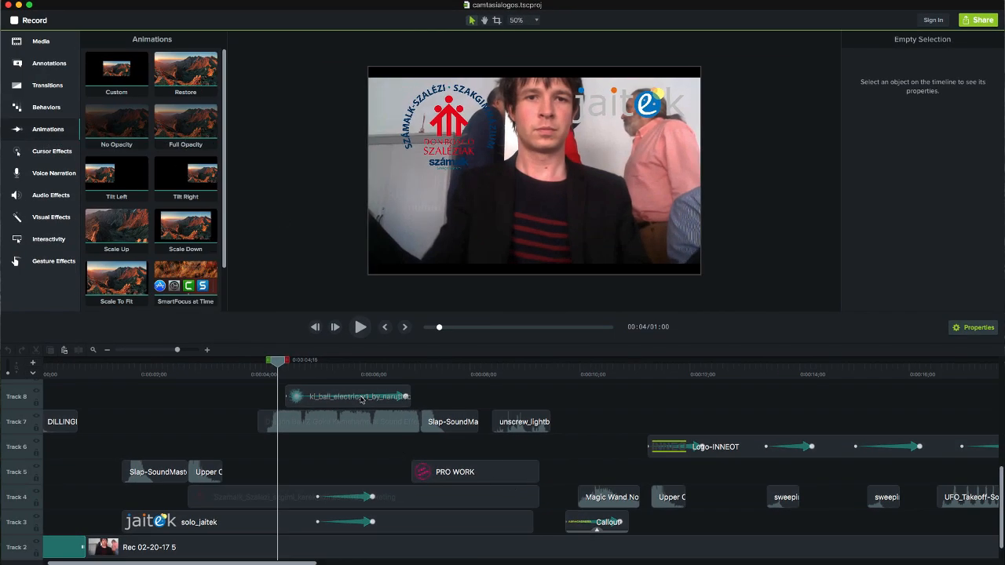
{"action": "left_click", "coordinate": [348, 395]}
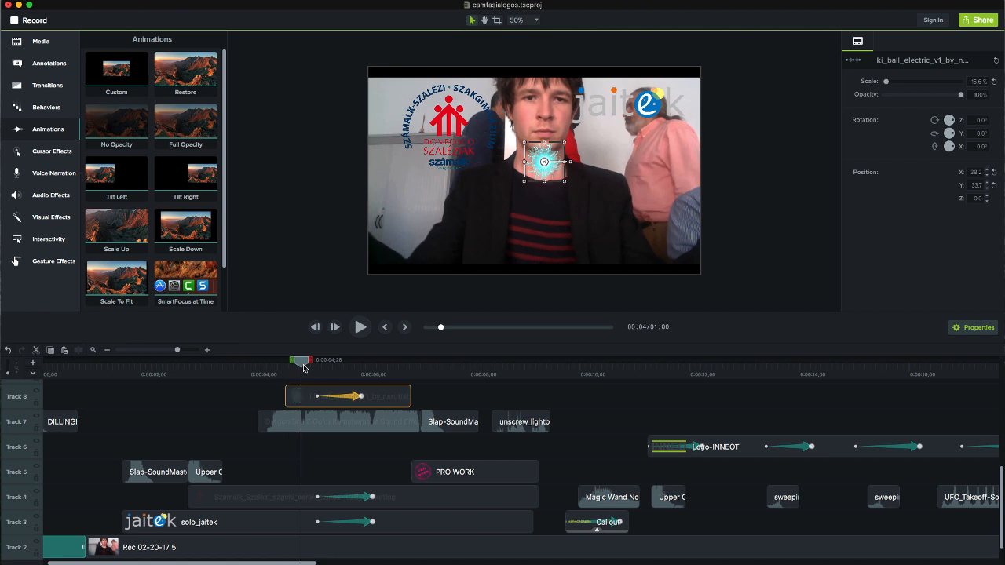
{"action": "left_click_drag", "start_coordinate": [301, 359], "coordinate": [375, 359]}
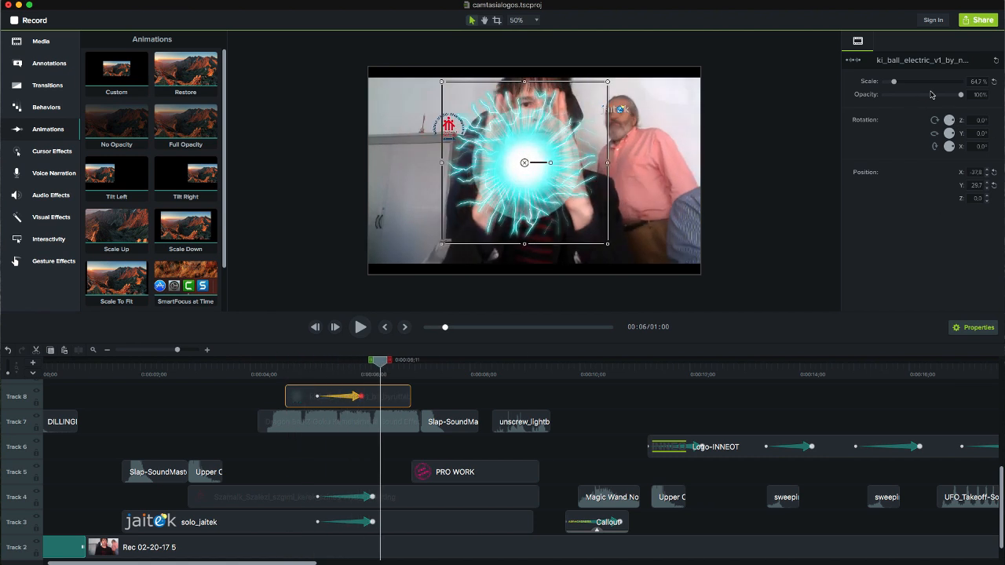
{"action": "left_click_drag", "start_coordinate": [891, 81], "coordinate": [899, 82]}
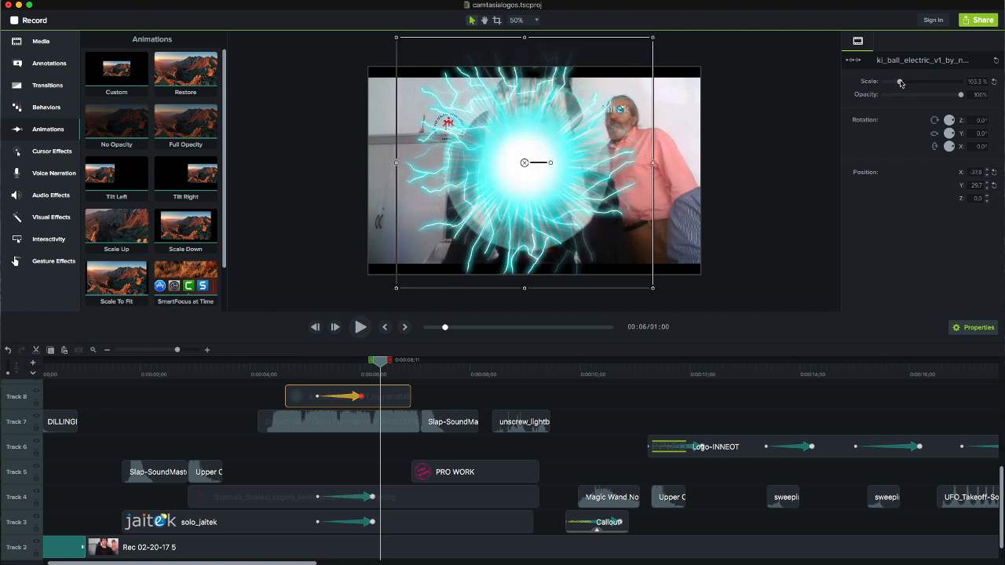
{"action": "left_click_drag", "start_coordinate": [901, 81], "coordinate": [891, 81]}
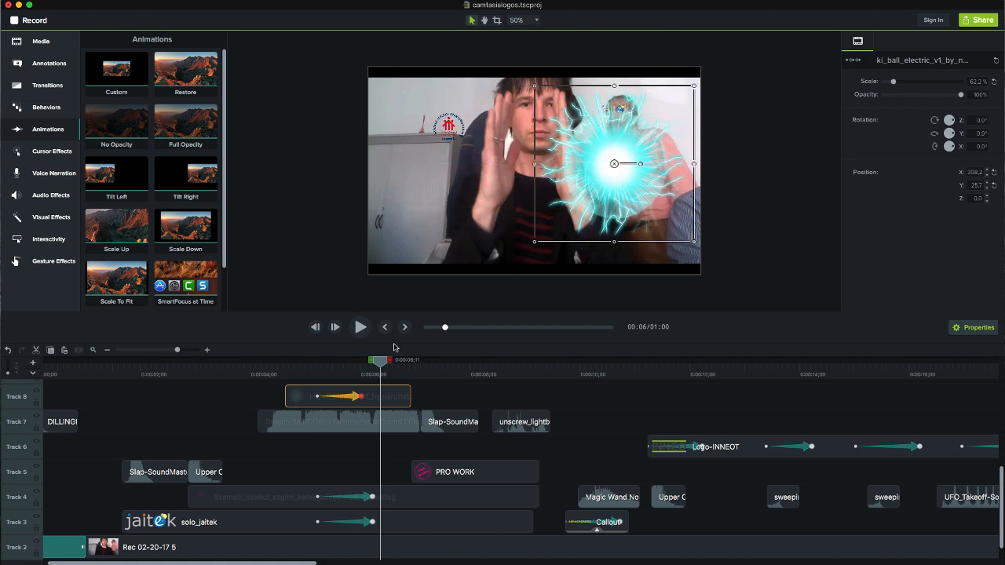
{"action": "left_click", "coordinate": [360, 328]}
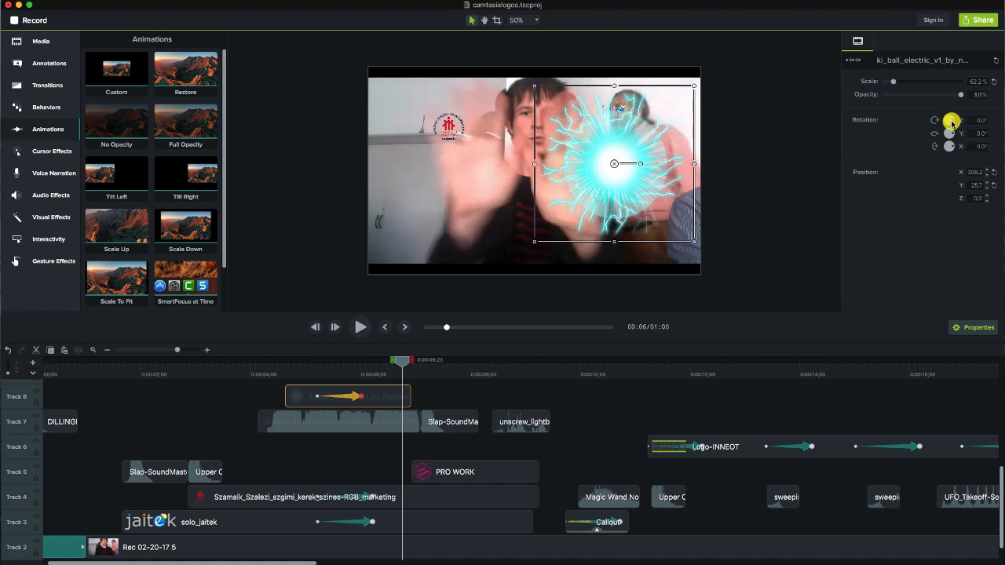
{"action": "left_click_drag", "start_coordinate": [948, 121], "coordinate": [961, 121]}
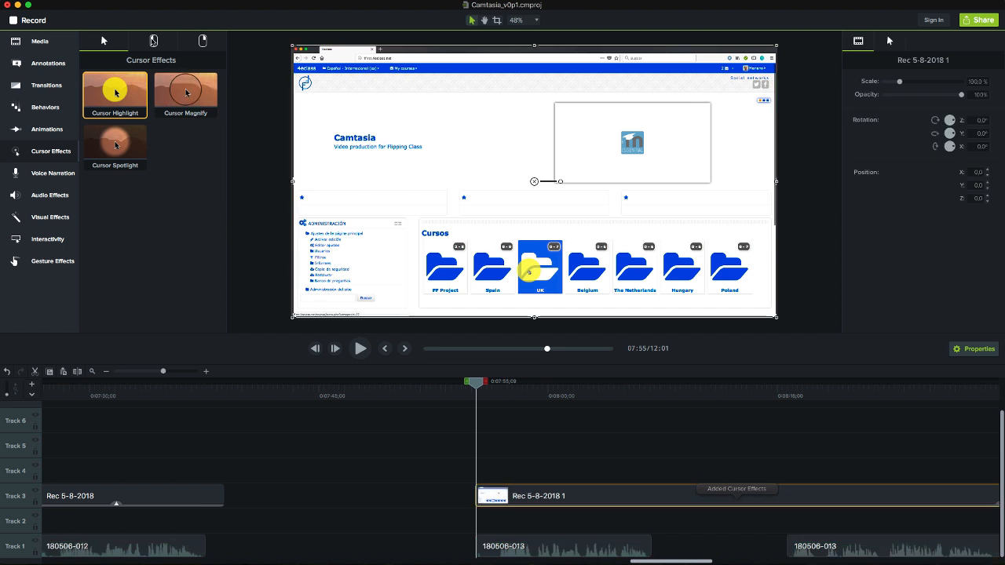
- Add left-click and right-click rings to the recording, colour the right-click rings orange, and preview
{"action": "left_click", "coordinate": [152, 41]}
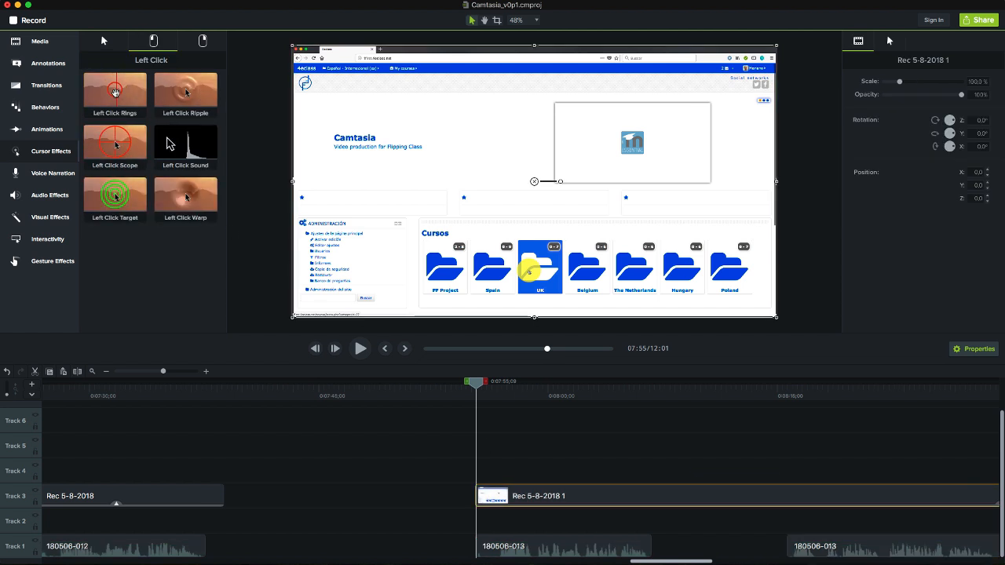
{"action": "double_click", "coordinate": [115, 89]}
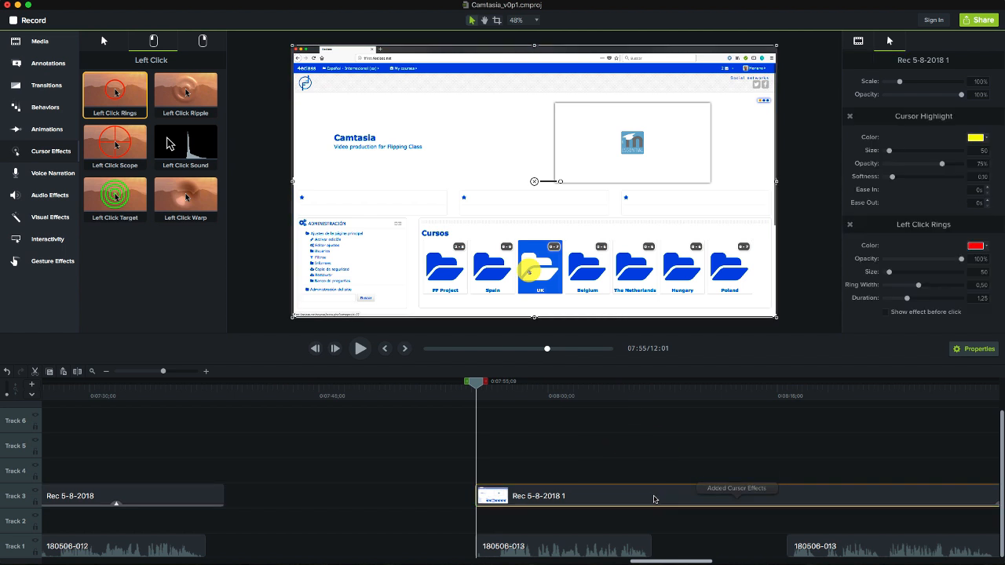
{"action": "left_click", "coordinate": [203, 41]}
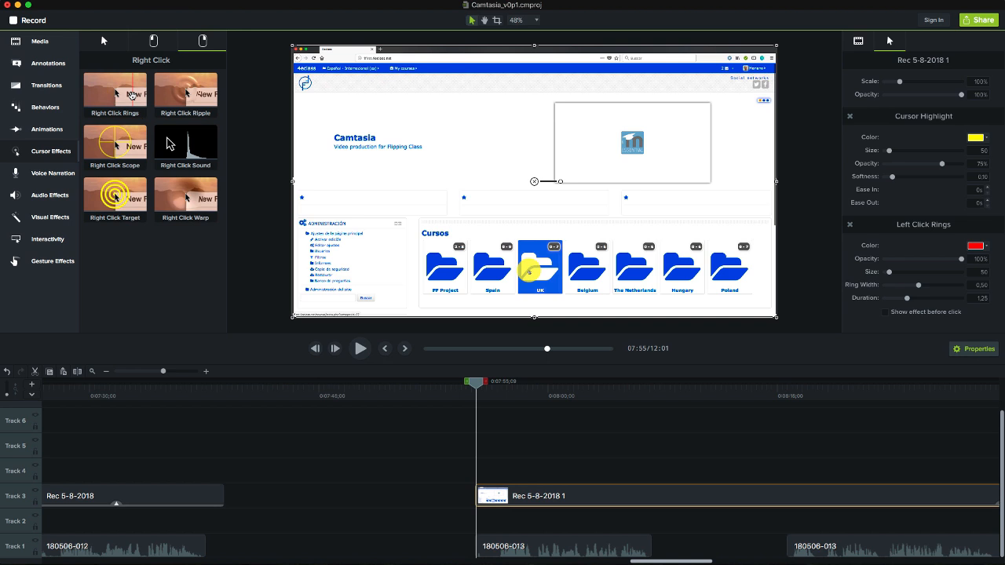
{"action": "left_click", "coordinate": [118, 496]}
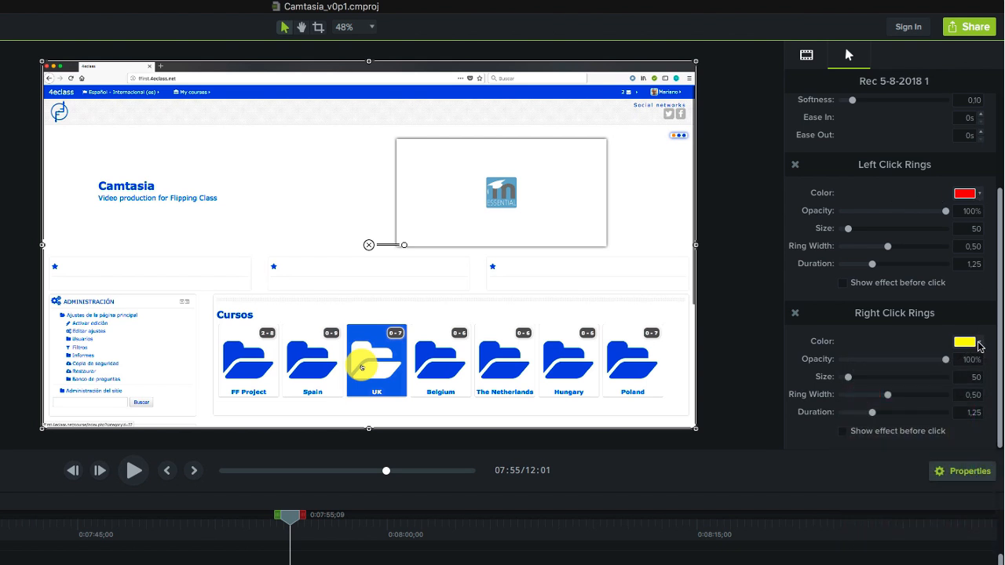
{"action": "left_click", "coordinate": [964, 340]}
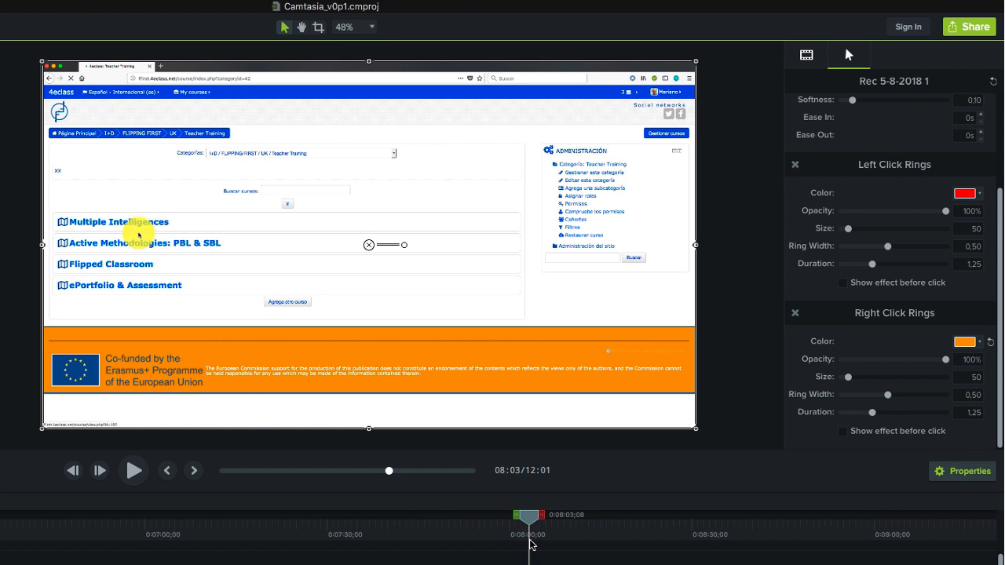
{"action": "left_click", "coordinate": [118, 221]}
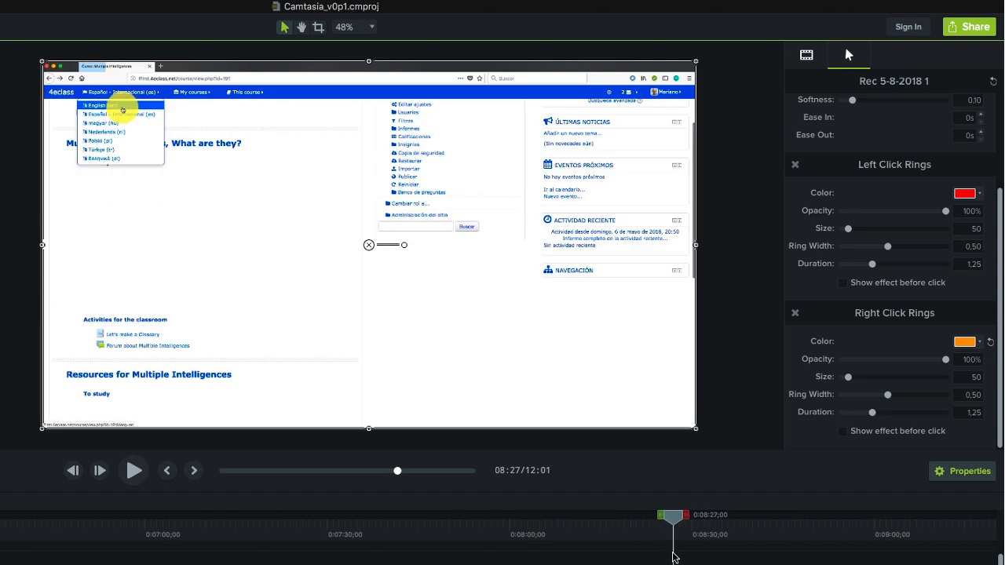
{"action": "left_click", "coordinate": [101, 105]}
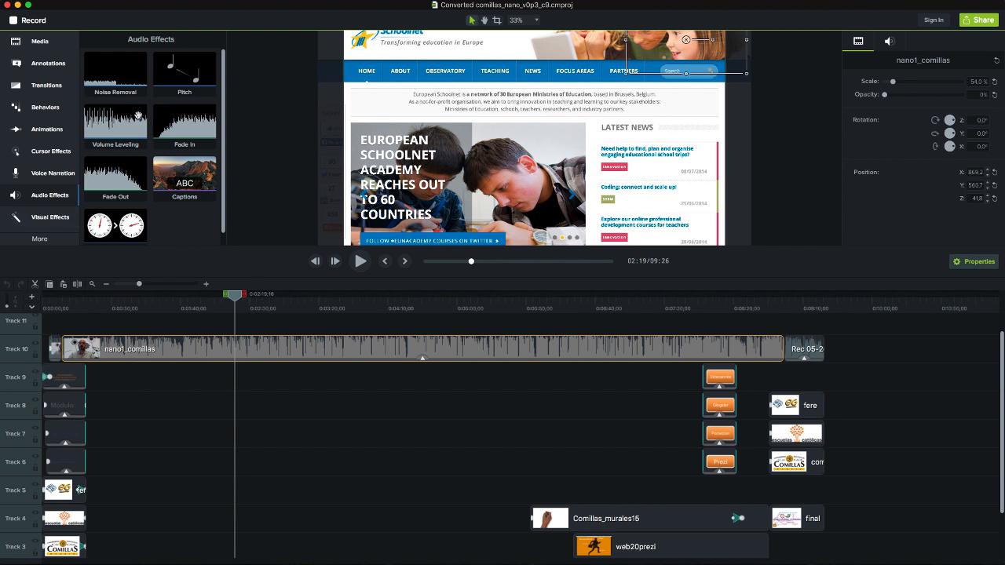
- Preview the narration briefly, then drop an audio point on the clip's volume line to 41%
{"action": "left_click", "coordinate": [114, 69]}
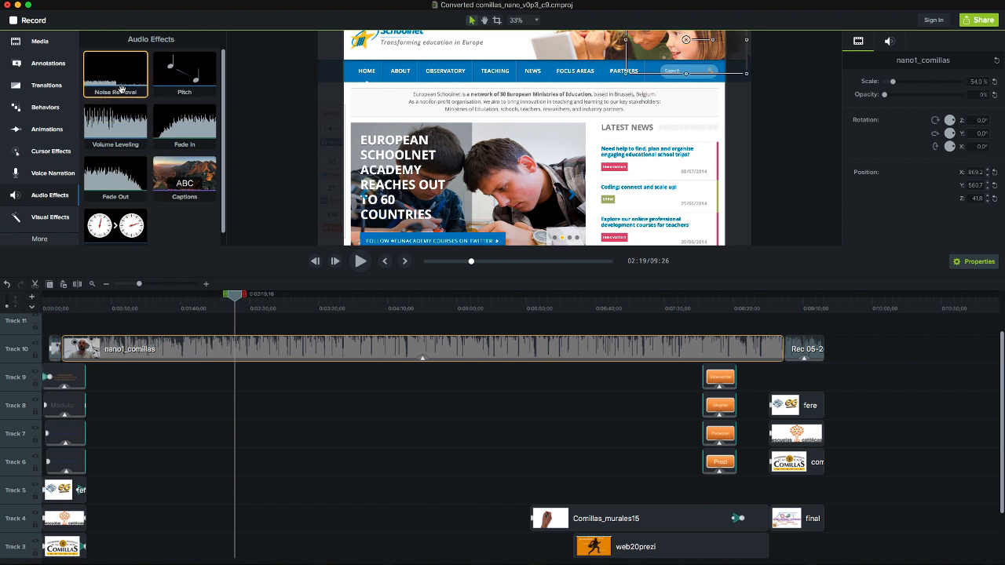
{"action": "left_click", "coordinate": [359, 261]}
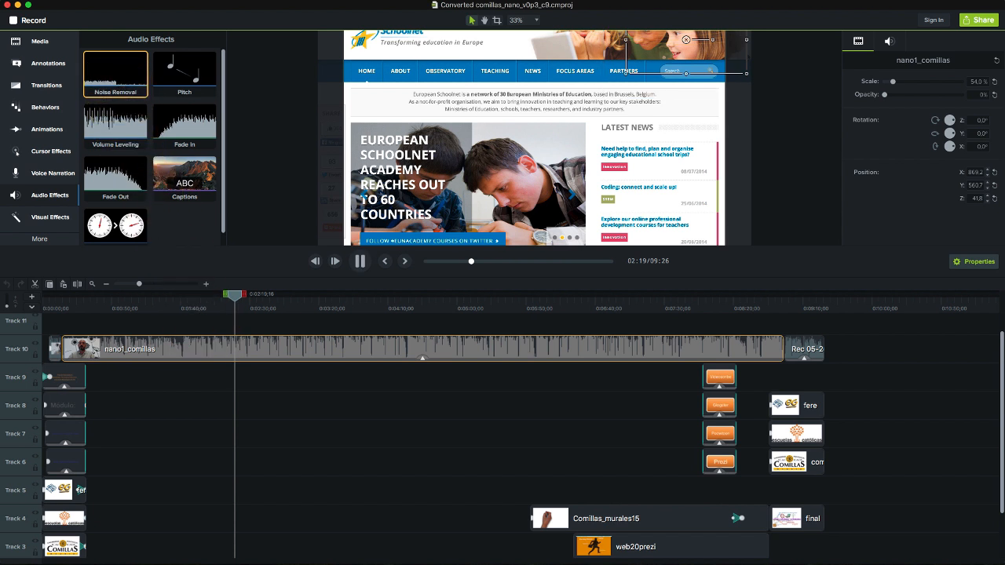
{"action": "left_click", "coordinate": [360, 260]}
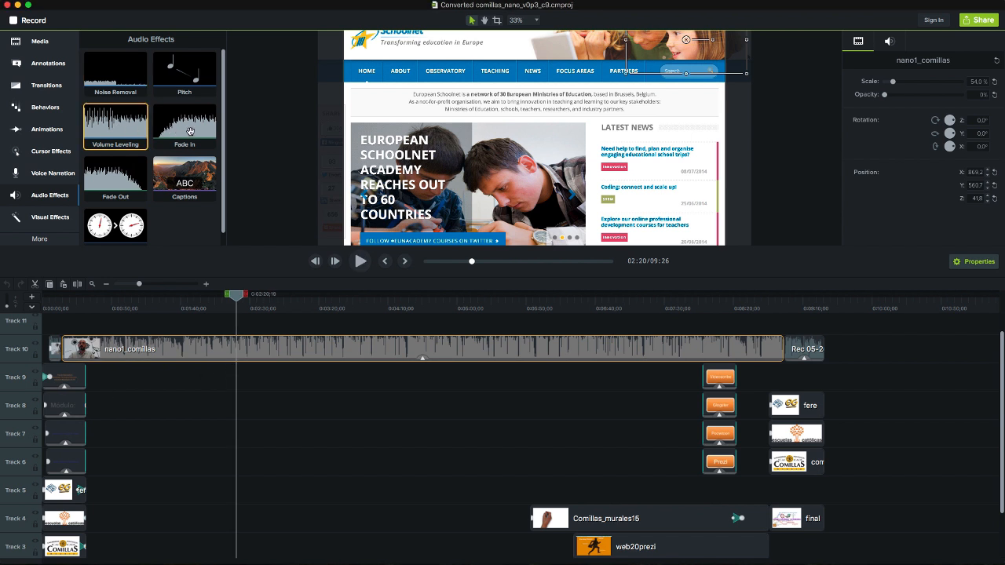
{"action": "mouse_move", "coordinate": [165, 250]}
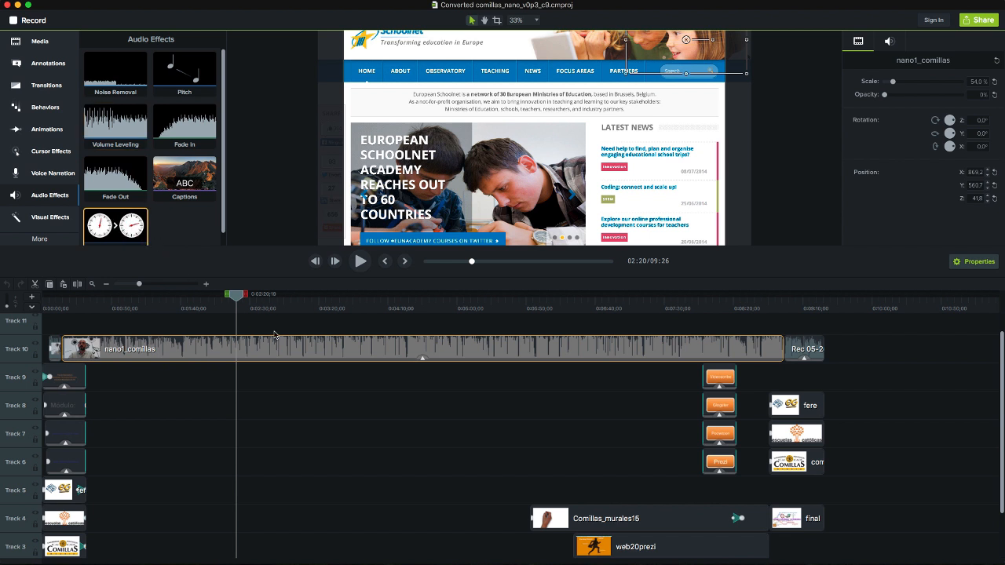
{"action": "mouse_move", "coordinate": [270, 352]}
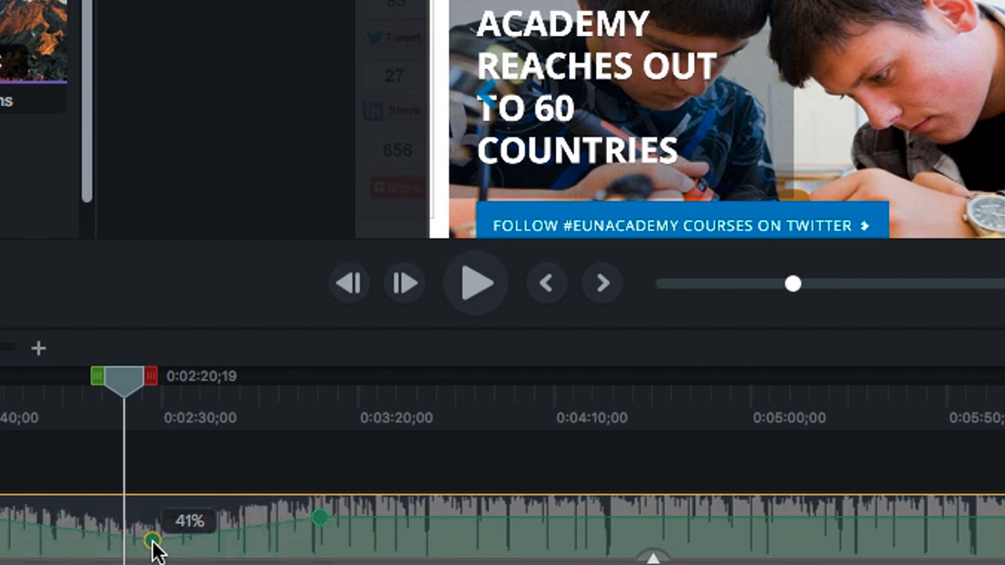
{"action": "left_click_drag", "start_coordinate": [154, 543], "coordinate": [330, 534]}
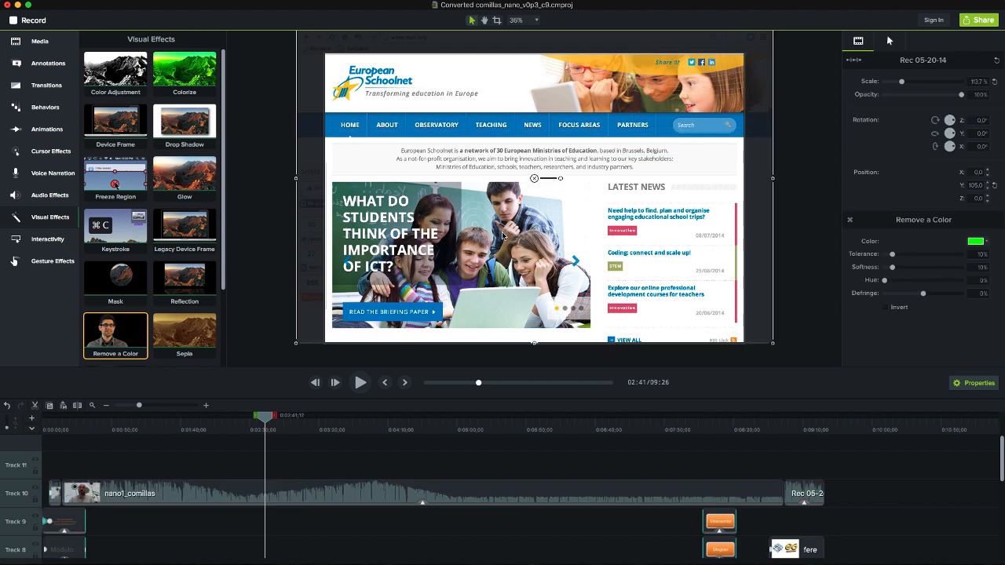
- Change the Remove a Color swatch on the webcam clip from green to white
{"action": "left_click", "coordinate": [975, 242]}
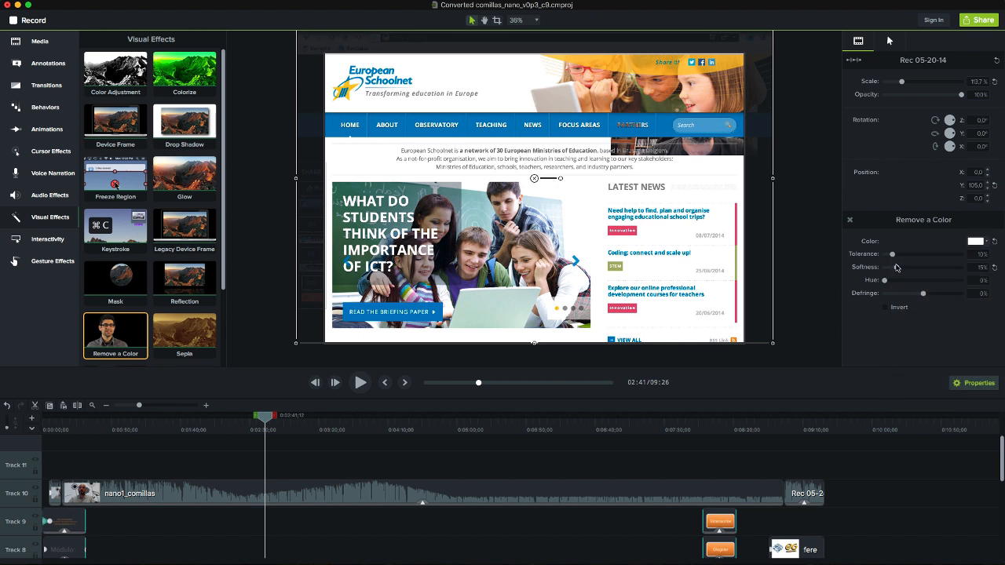
{"action": "mouse_move", "coordinate": [173, 348]}
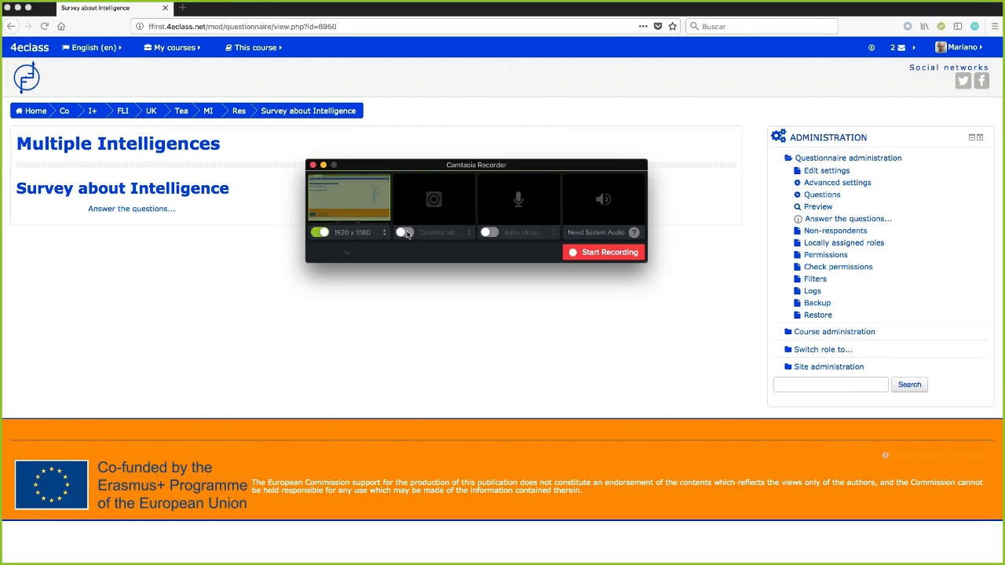
- Toggle the recorder's camera input on then off, and pick a microphone from the device list
{"action": "left_click", "coordinate": [405, 233]}
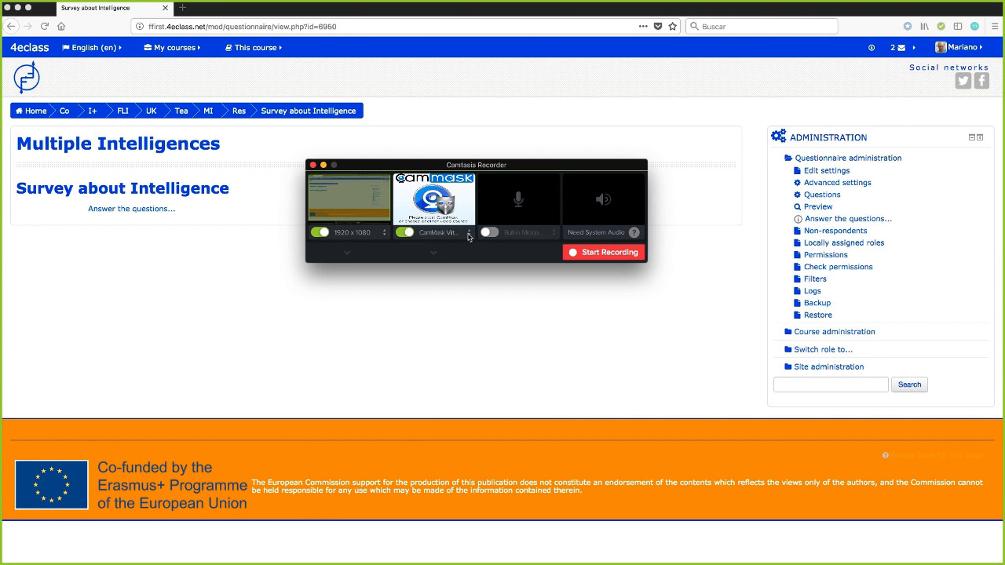
{"action": "left_click", "coordinate": [437, 233]}
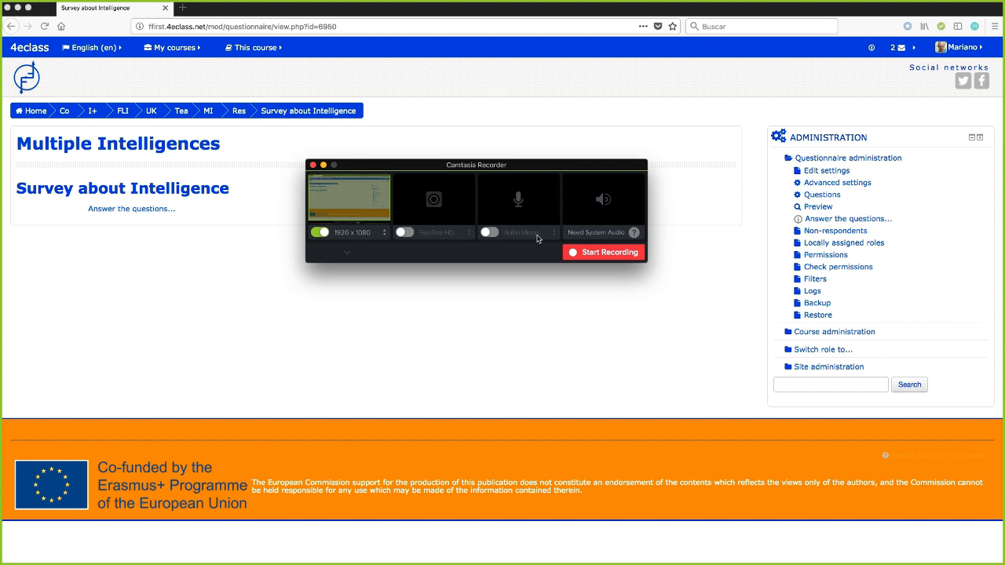
{"action": "left_click", "coordinate": [490, 232]}
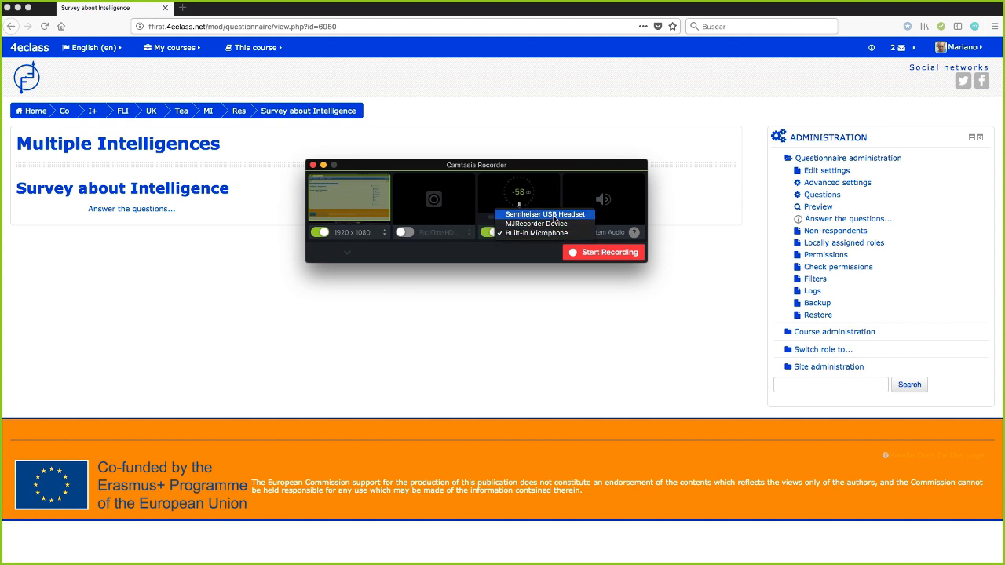
{"action": "left_click", "coordinate": [544, 214]}
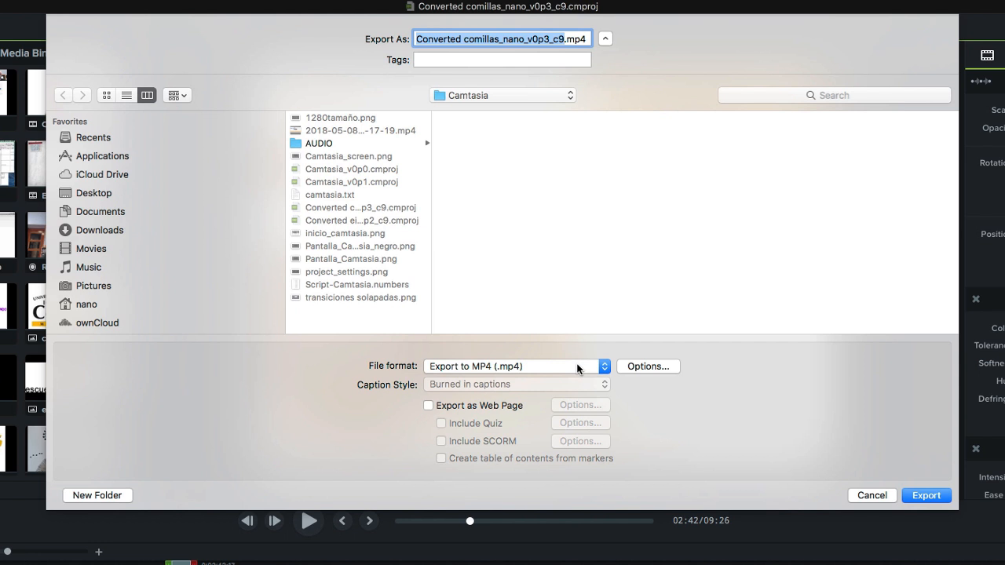
- Choose Export to Main Concept (.mp4) as the file format and confirm its advanced options
{"action": "left_click", "coordinate": [515, 365]}
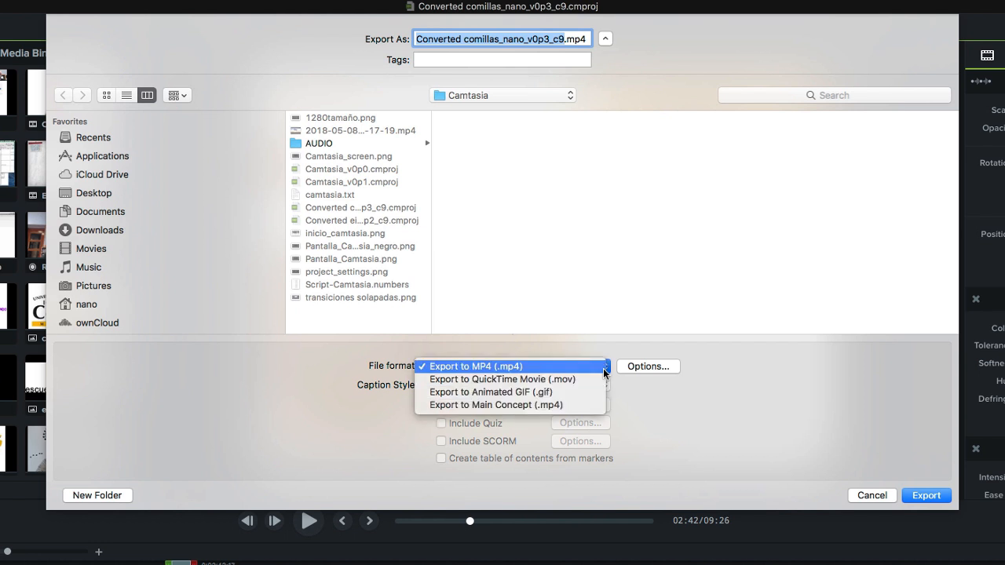
{"action": "left_click", "coordinate": [496, 405]}
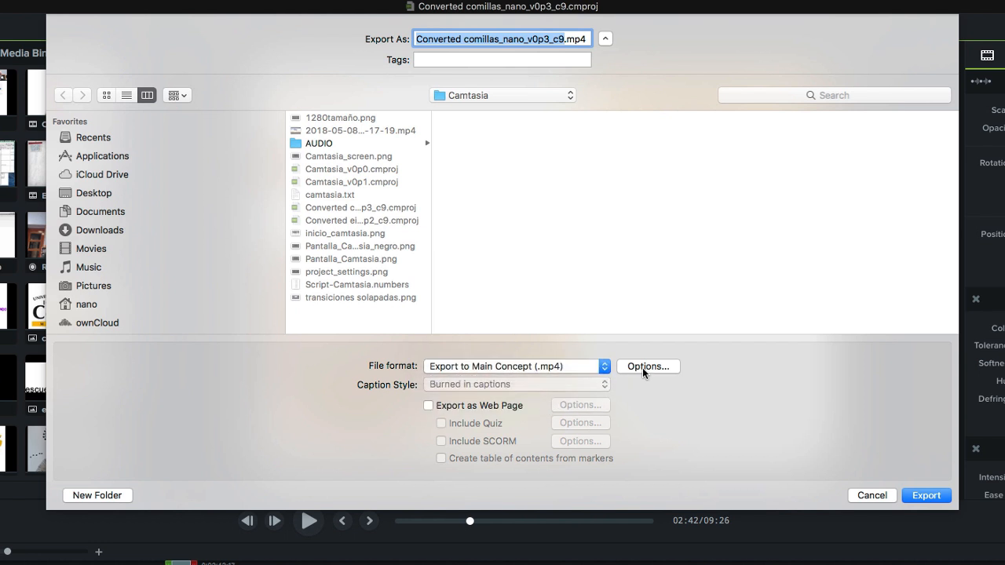
{"action": "left_click", "coordinate": [646, 366]}
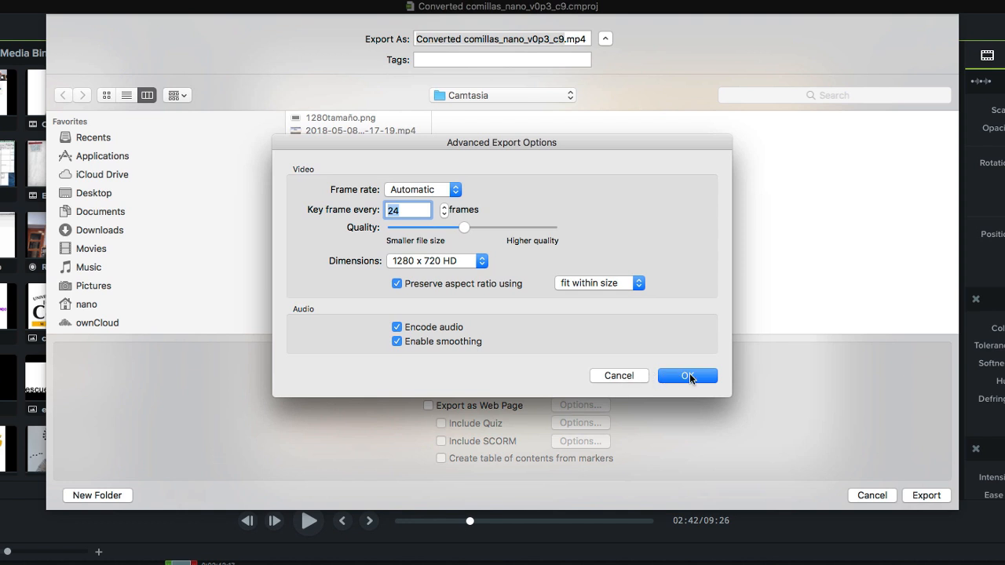
{"action": "left_click", "coordinate": [687, 375]}
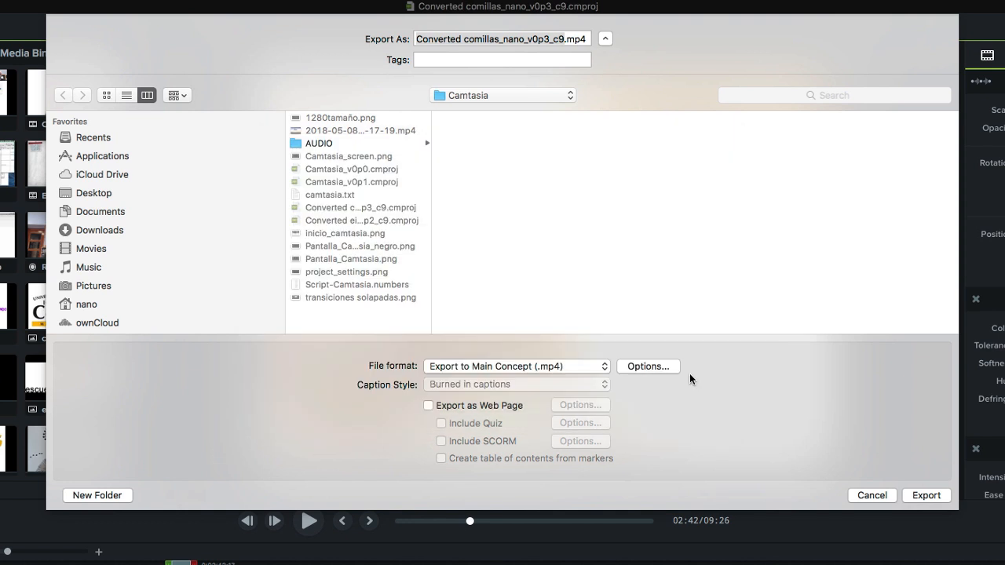